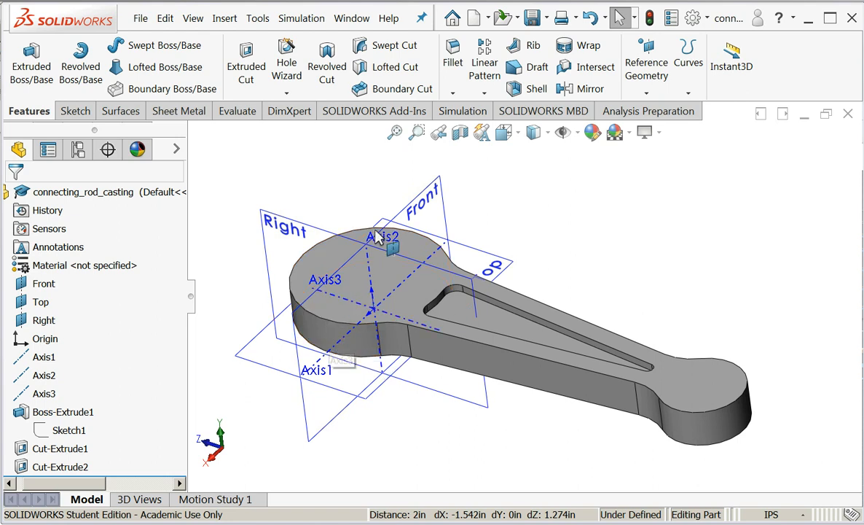
{"action": "mouse_move", "coordinate": [388, 265]}
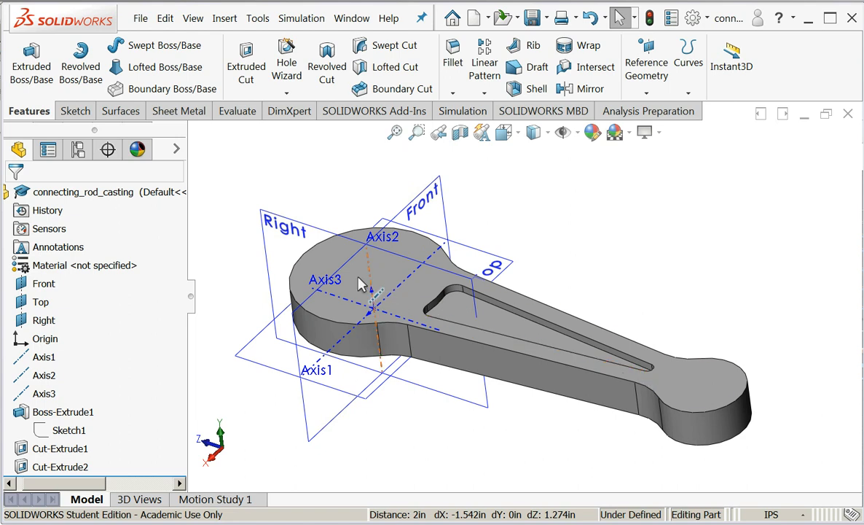
{"action": "mouse_move", "coordinate": [712, 392]}
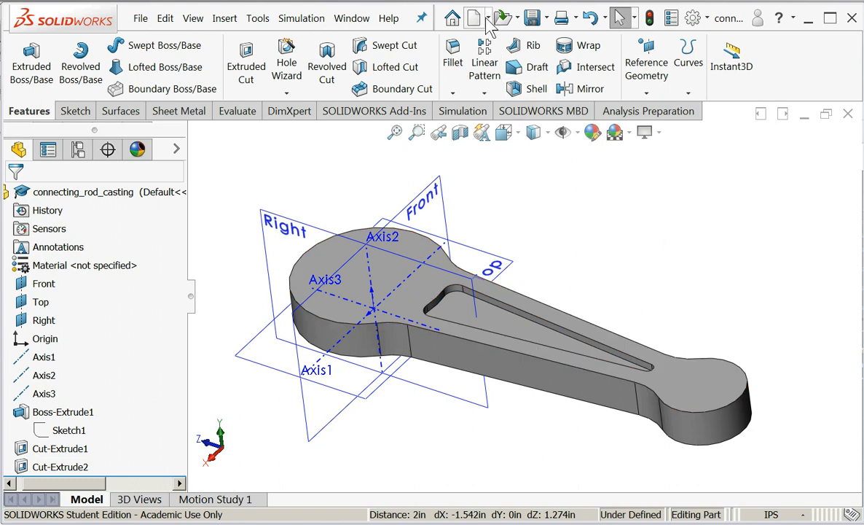
Create a new assembly, insert connecting_rod_casting, and switch it from fixed to Float
{"action": "left_click", "coordinate": [487, 16]}
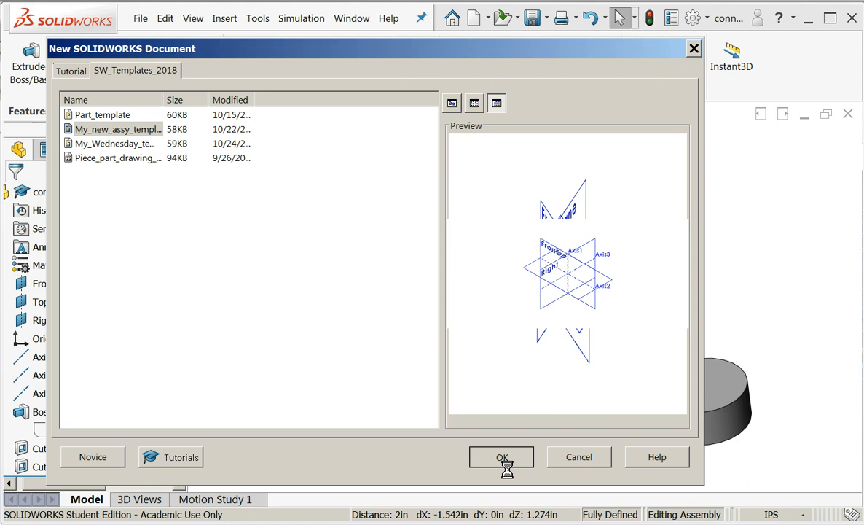
{"action": "left_click", "coordinate": [501, 457]}
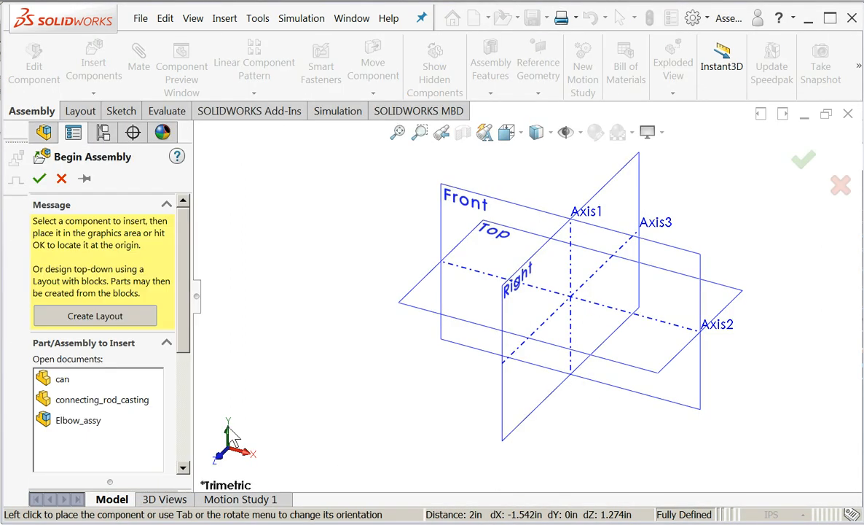
{"action": "left_click", "coordinate": [102, 399]}
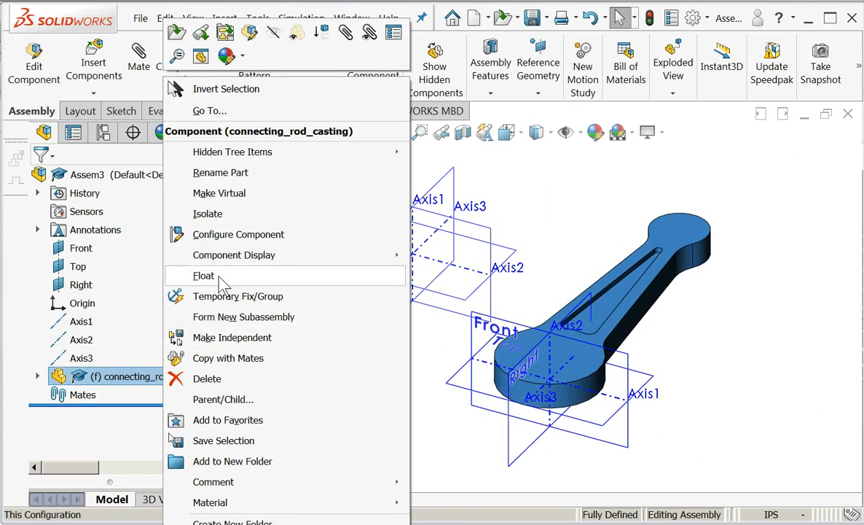
{"action": "left_click", "coordinate": [204, 275]}
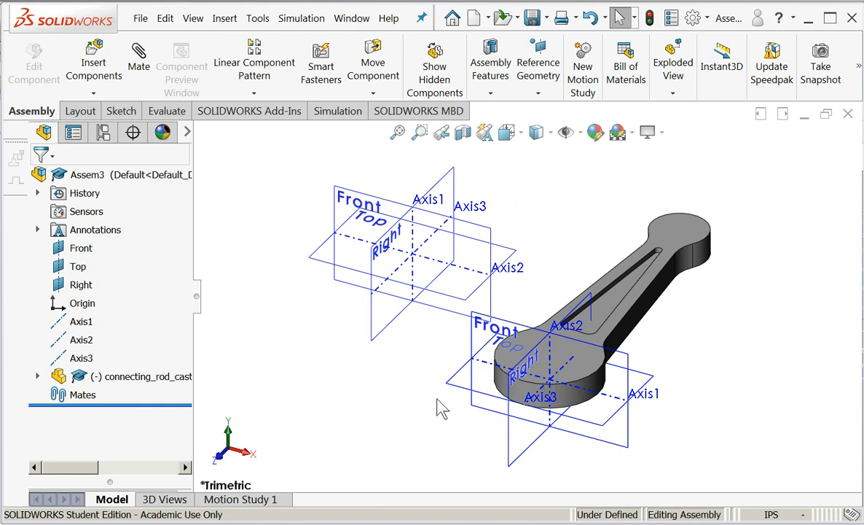
{"action": "mouse_move", "coordinate": [392, 312]}
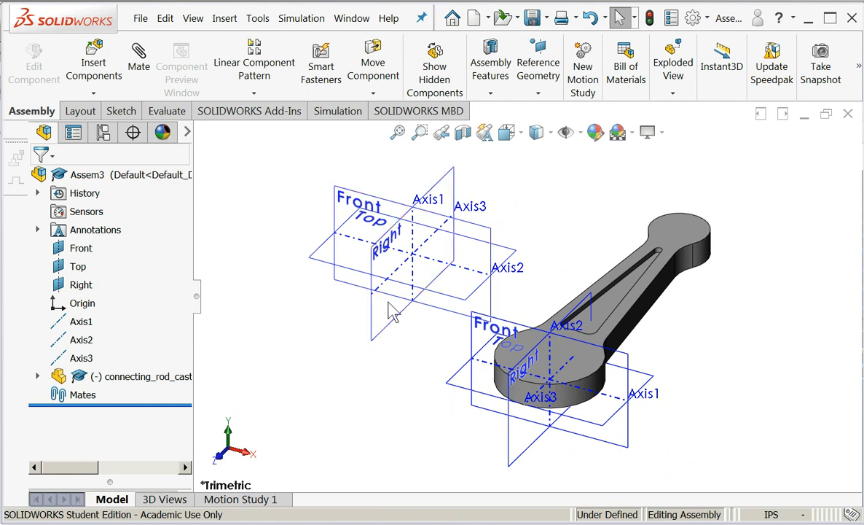
{"action": "mouse_move", "coordinate": [505, 384]}
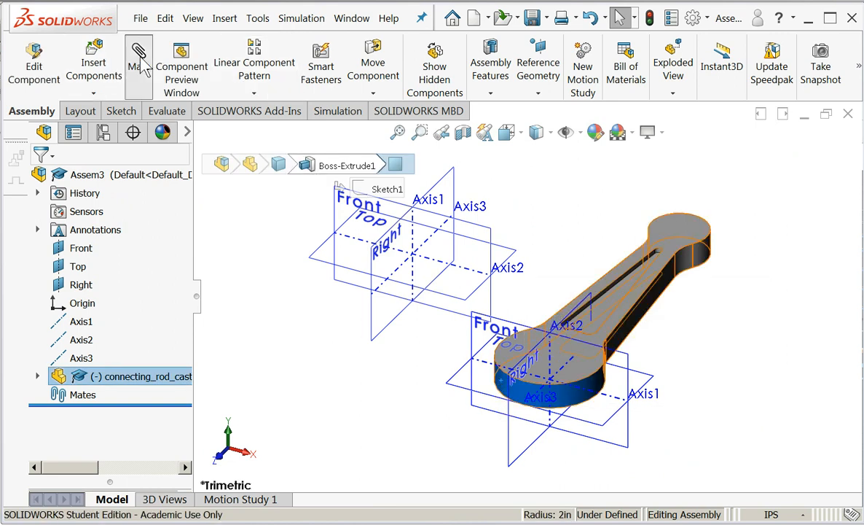
Add a Parallel mate between the casting's Right plane and the assembly Right plane
{"action": "left_click", "coordinate": [138, 66]}
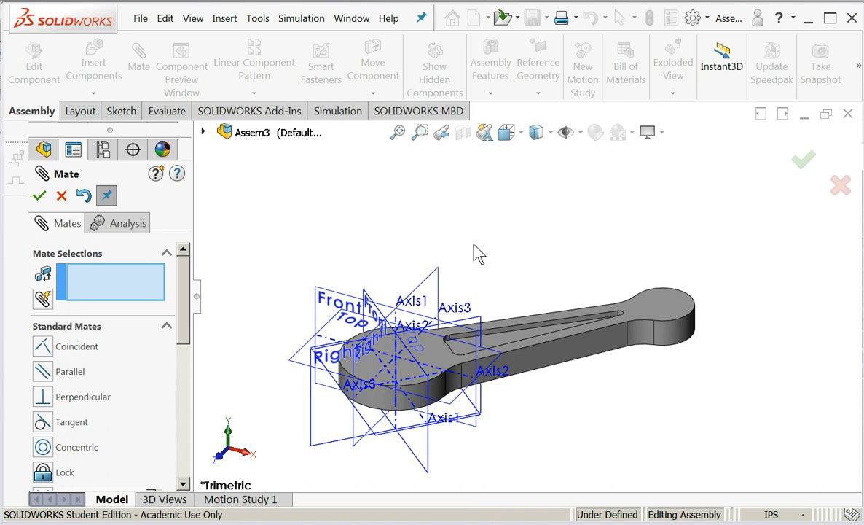
{"action": "mouse_move", "coordinate": [477, 327]}
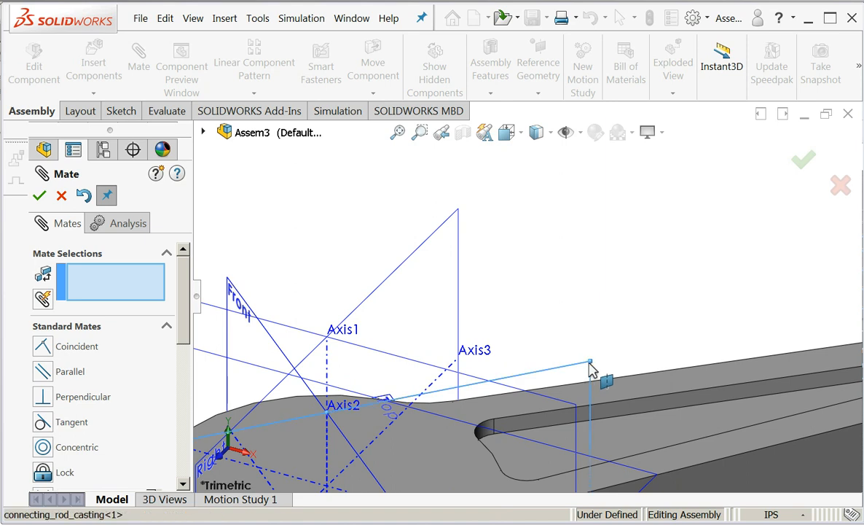
{"action": "left_click", "coordinate": [590, 362]}
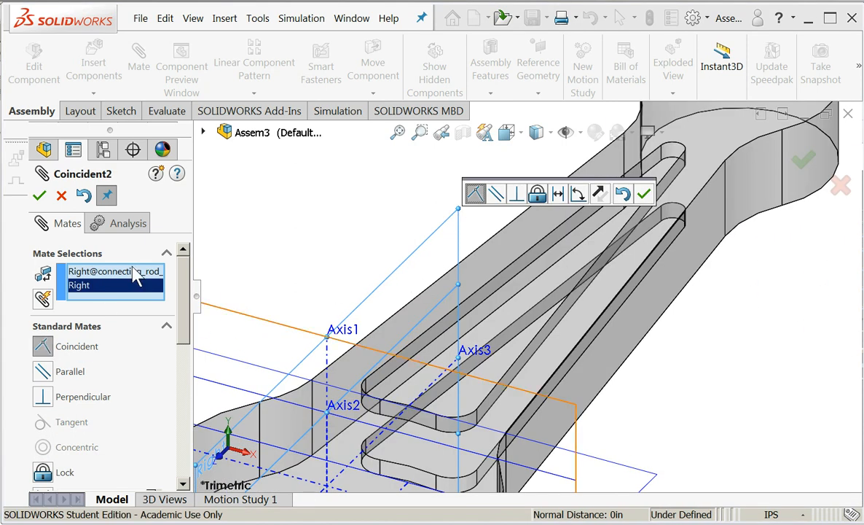
{"action": "mouse_move", "coordinate": [135, 281]}
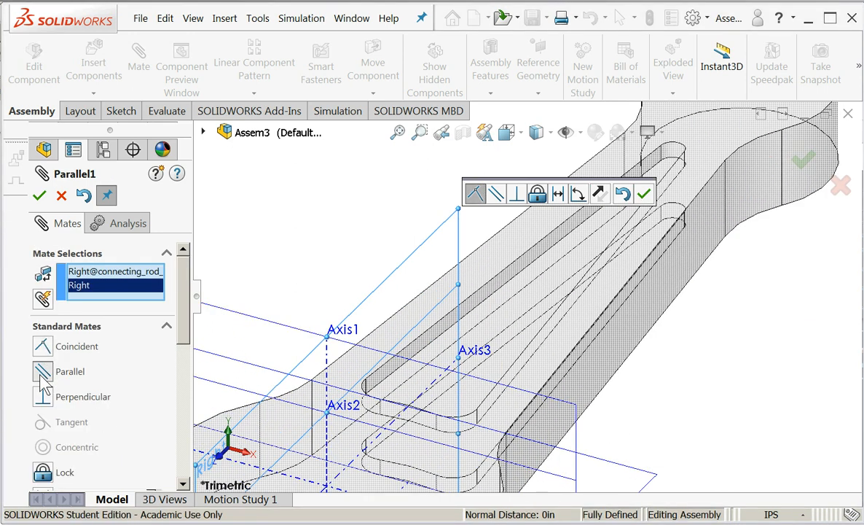
{"action": "left_click", "coordinate": [39, 195]}
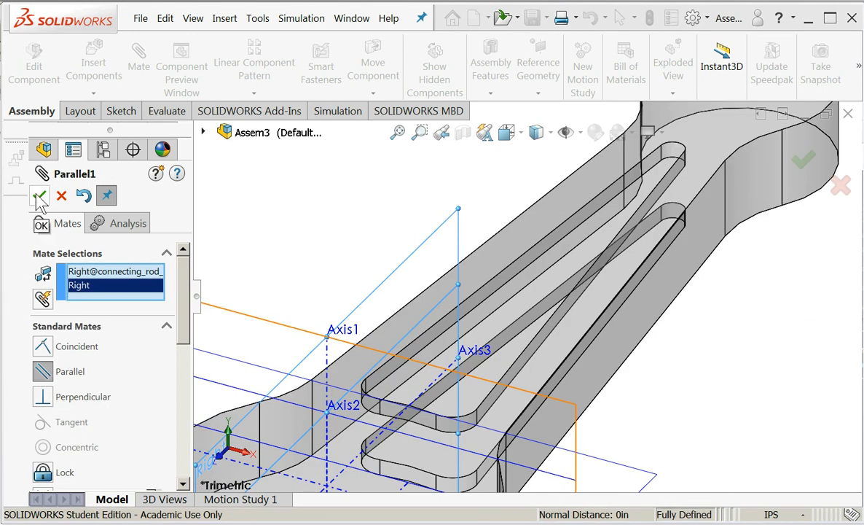
{"action": "left_click", "coordinate": [39, 197]}
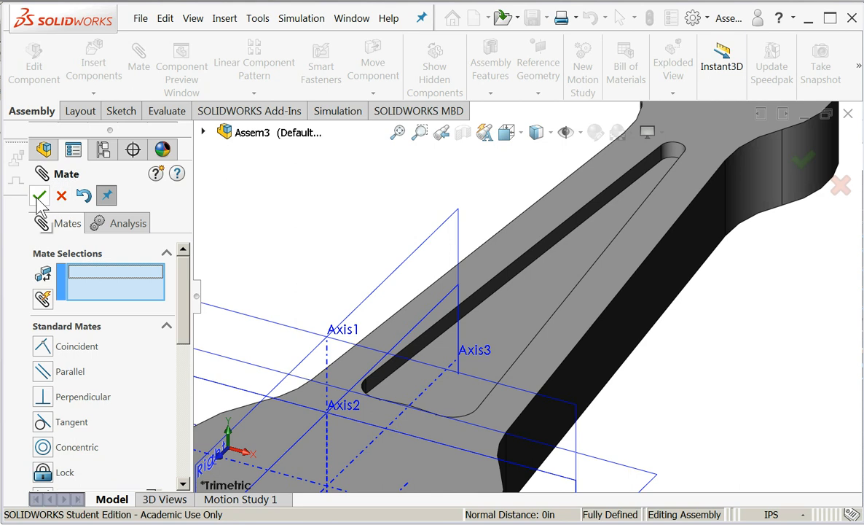
{"action": "left_click", "coordinate": [39, 195]}
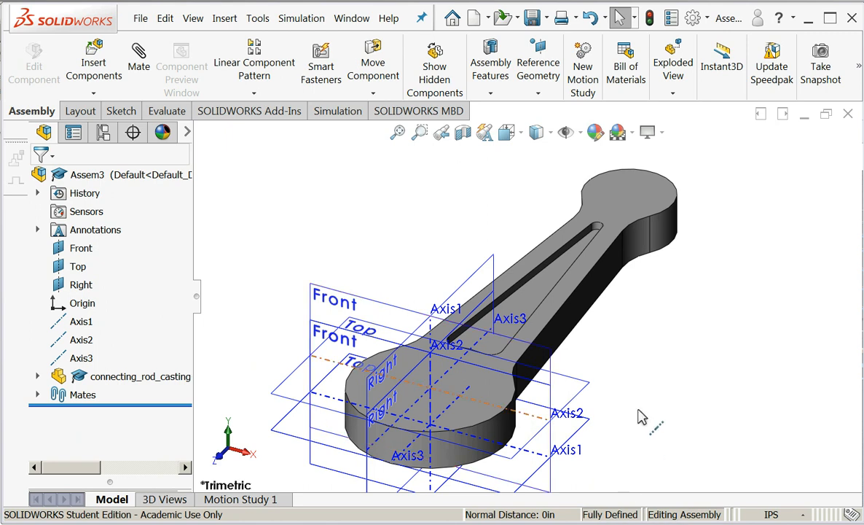
Turn off planes and axes visibility, then select and deselect the connecting rod component
{"action": "left_click", "coordinate": [193, 18]}
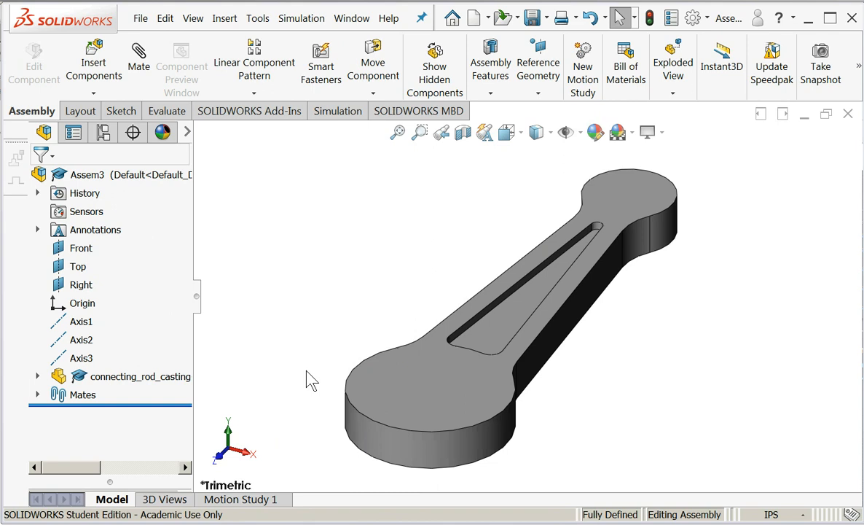
{"action": "left_click", "coordinate": [139, 376]}
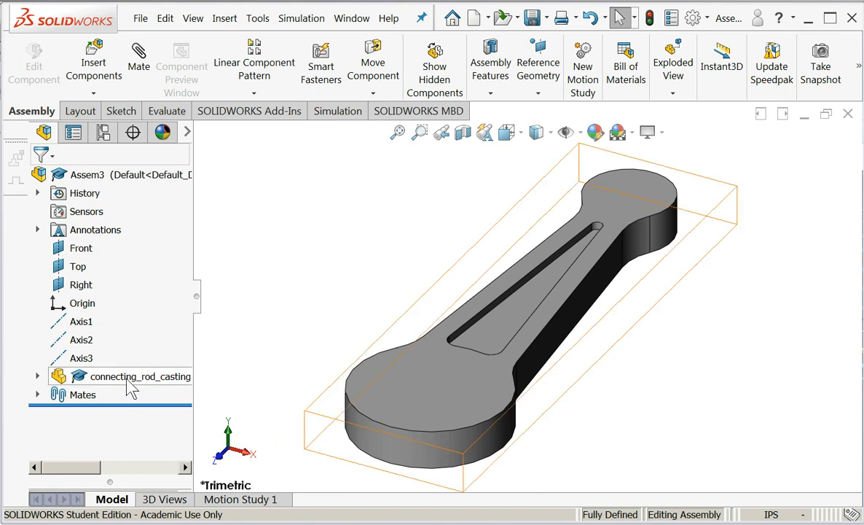
{"action": "mouse_move", "coordinate": [180, 385]}
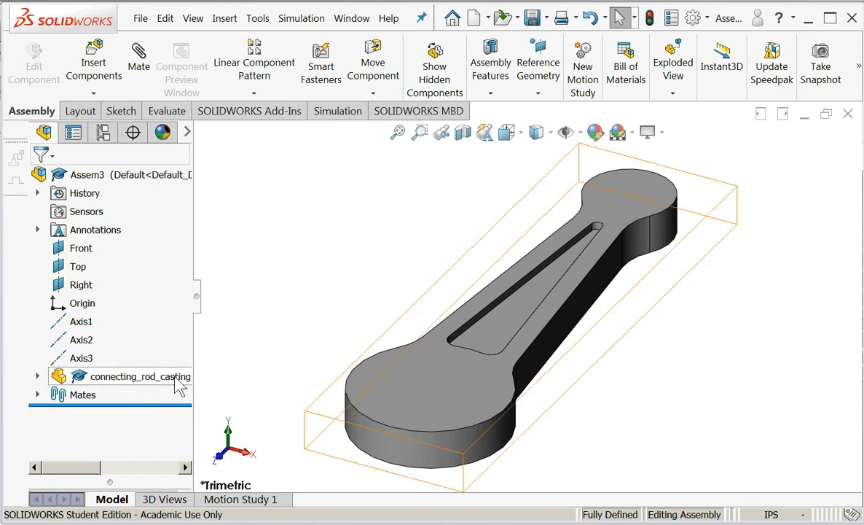
{"action": "left_click", "coordinate": [277, 349]}
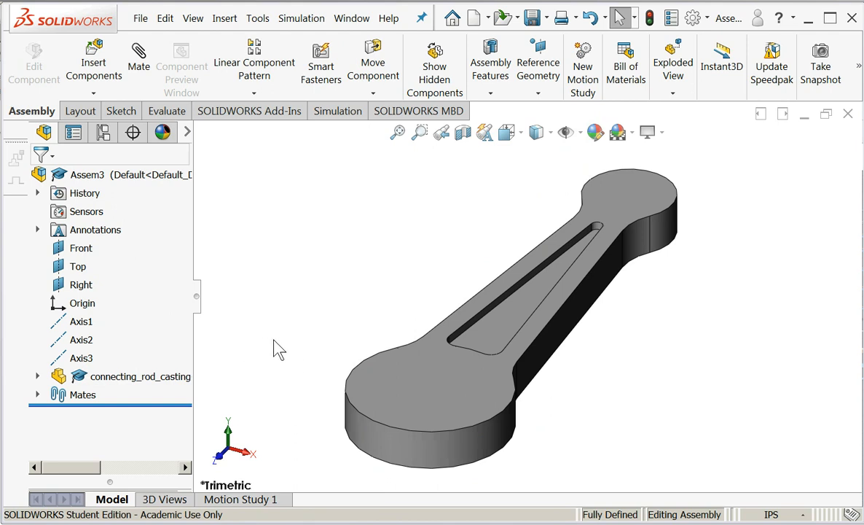
{"action": "mouse_move", "coordinate": [429, 405]}
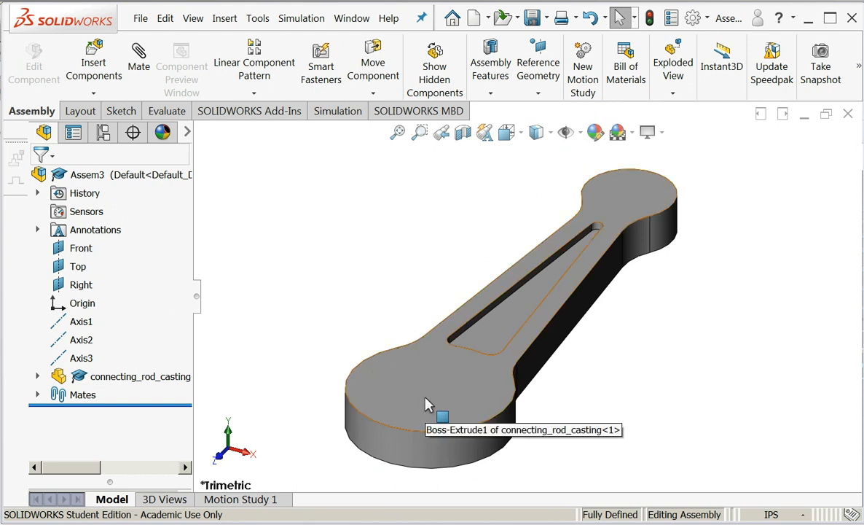
Cut a 1/4 diameter through-all assembly Hole Wizard hole at the rod's large-end centre
{"action": "left_click", "coordinate": [442, 415]}
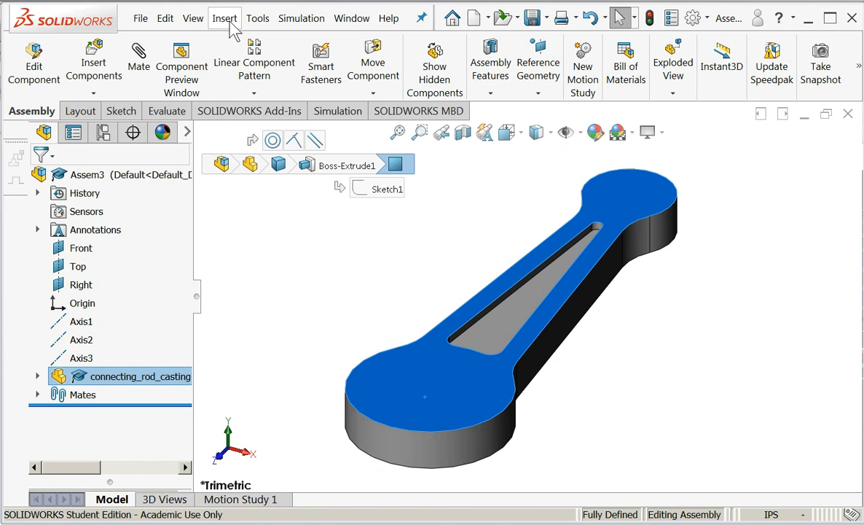
{"action": "left_click", "coordinate": [225, 18]}
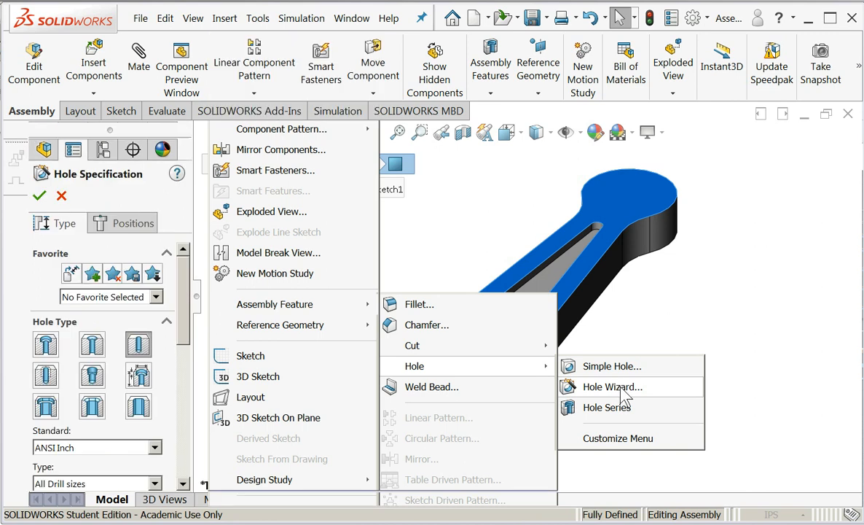
{"action": "left_click", "coordinate": [612, 386]}
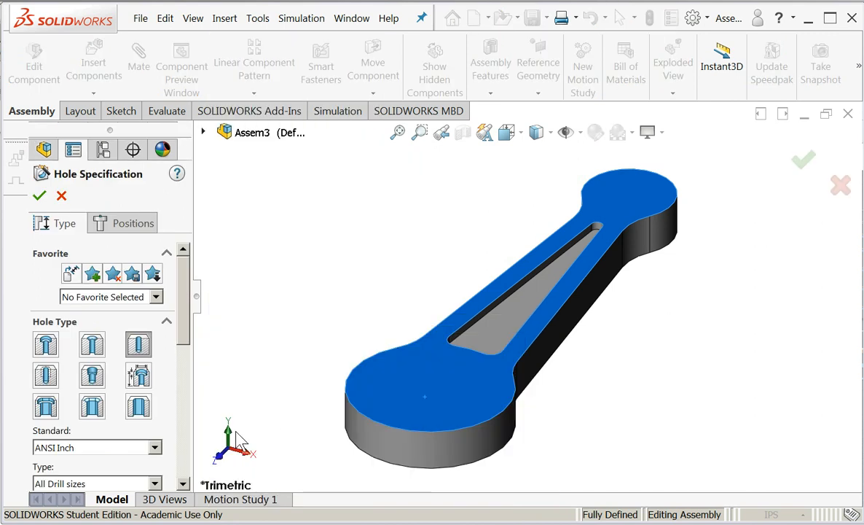
{"action": "mouse_move", "coordinate": [425, 386]}
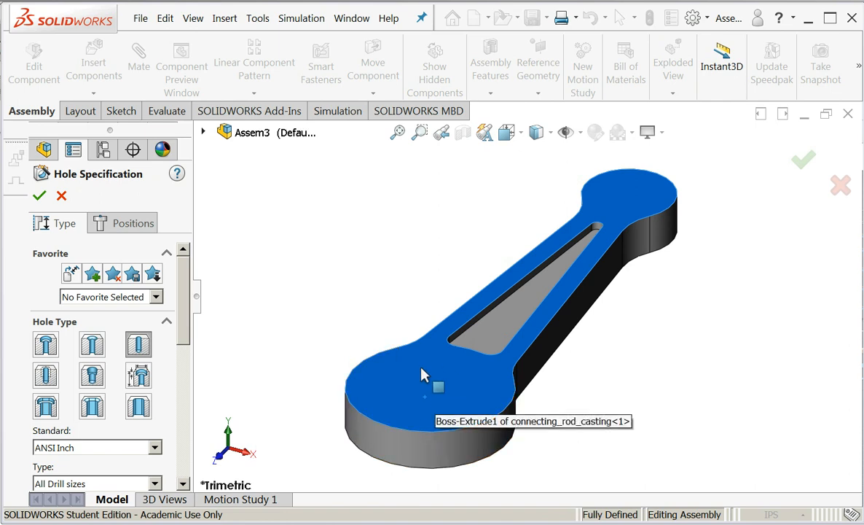
{"action": "mouse_move", "coordinate": [429, 404]}
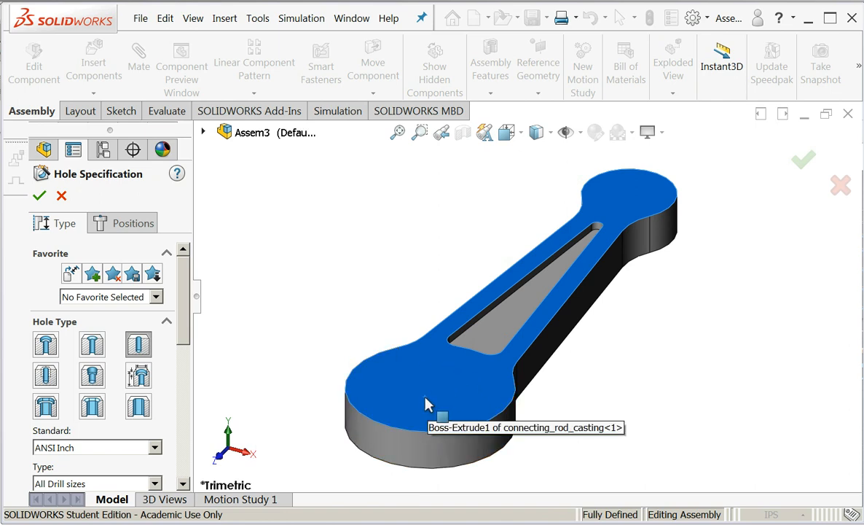
{"action": "mouse_move", "coordinate": [182, 296]}
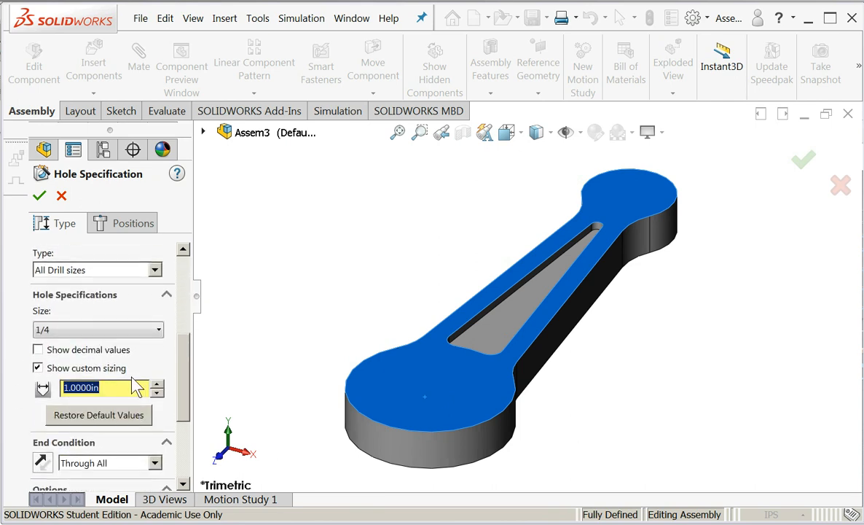
{"action": "type", "text": "2"}
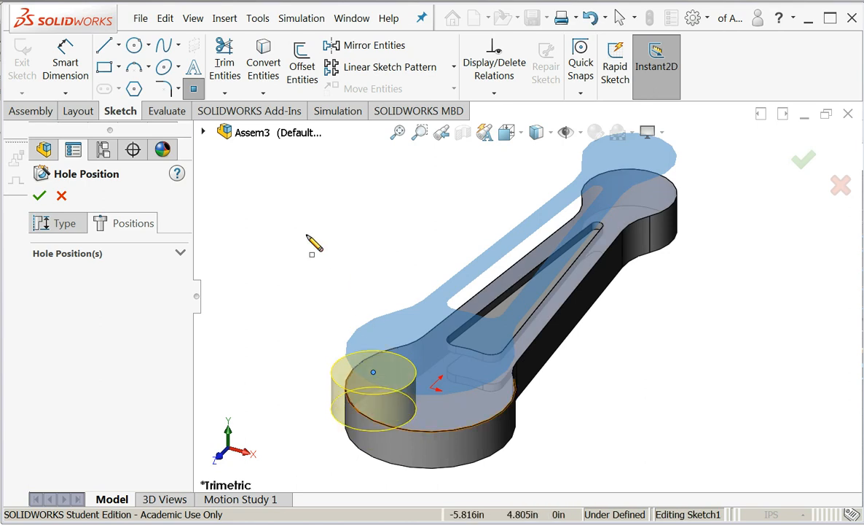
{"action": "mouse_move", "coordinate": [495, 102]}
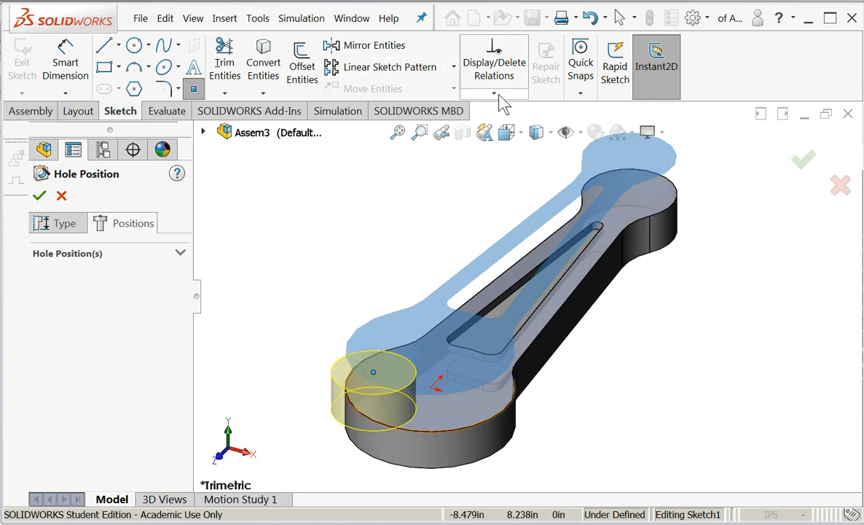
{"action": "left_click", "coordinate": [373, 372]}
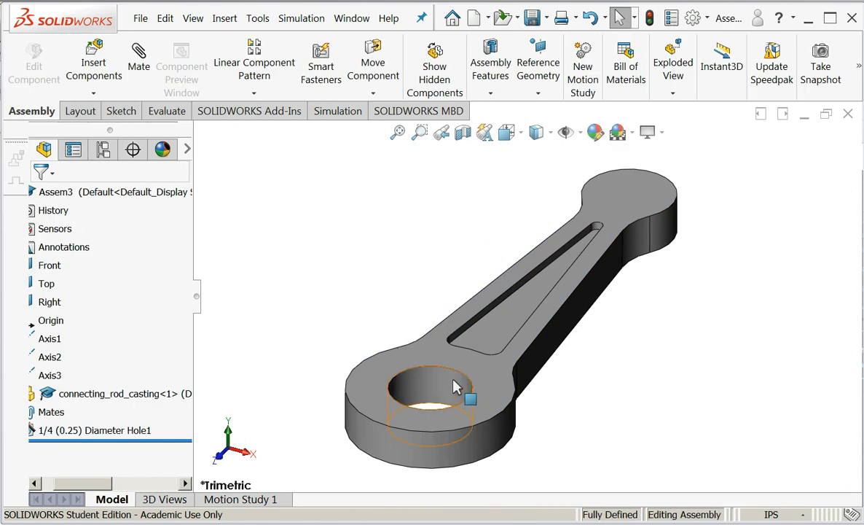
{"action": "mouse_move", "coordinate": [419, 438]}
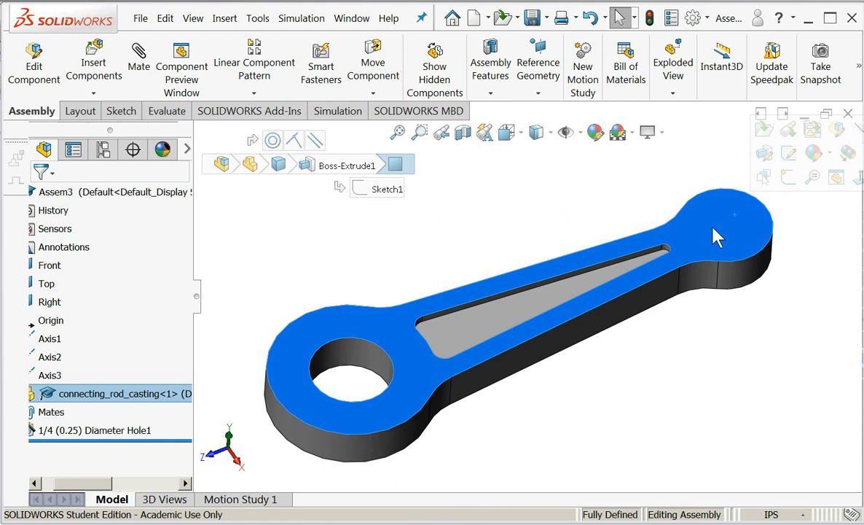
{"action": "mouse_move", "coordinate": [439, 211]}
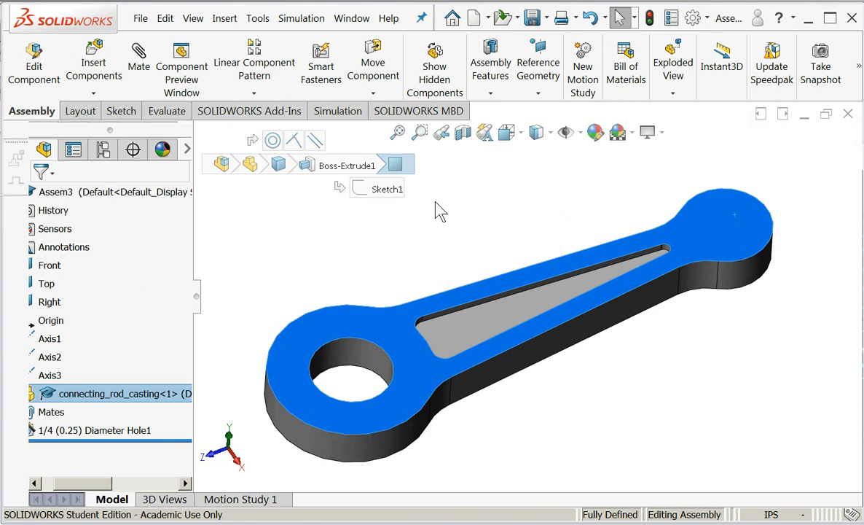
Add a 1/4 through-all assembly hole at the small end, concentric with its rounded edge
{"action": "left_click", "coordinate": [224, 19]}
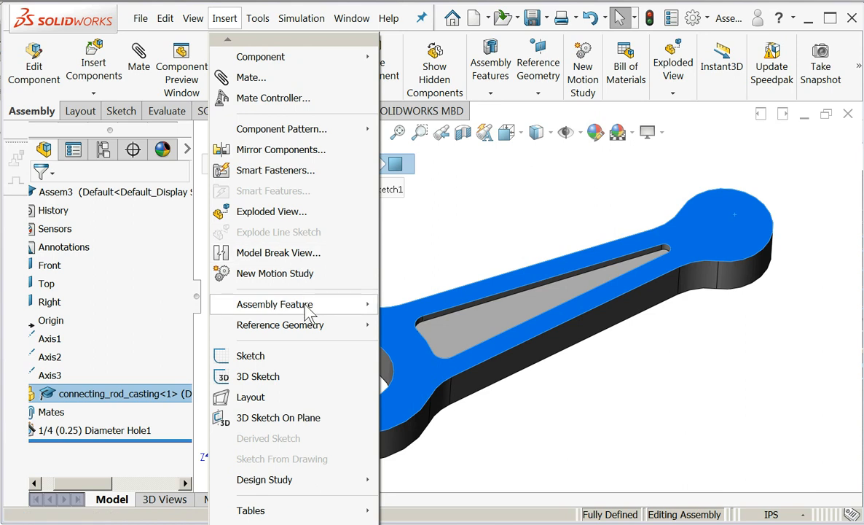
{"action": "mouse_move", "coordinate": [414, 365]}
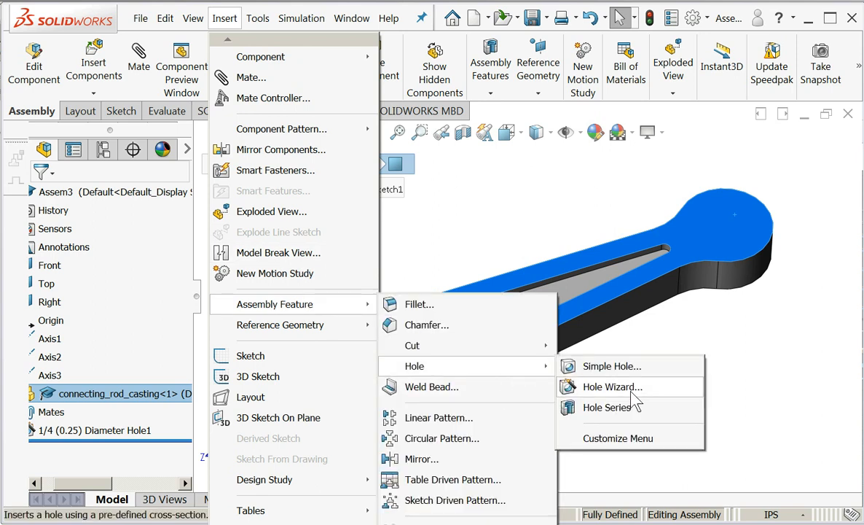
{"action": "left_click", "coordinate": [612, 386]}
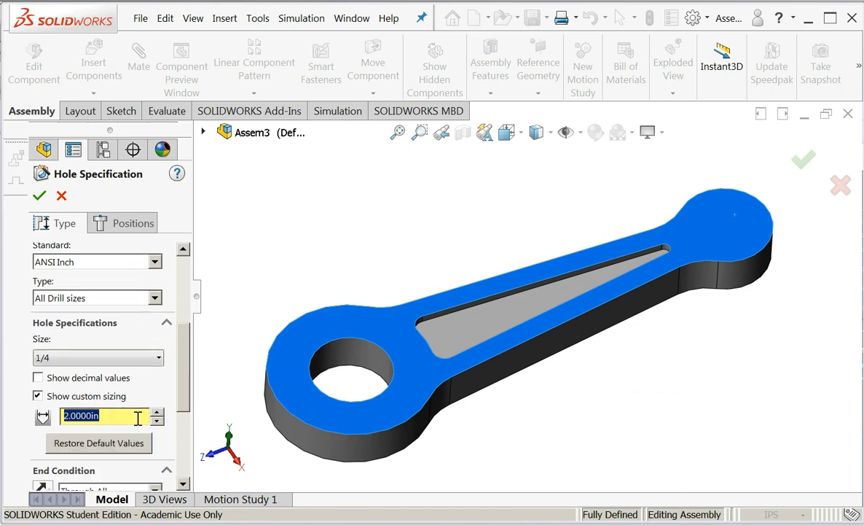
{"action": "type", "text": "1"}
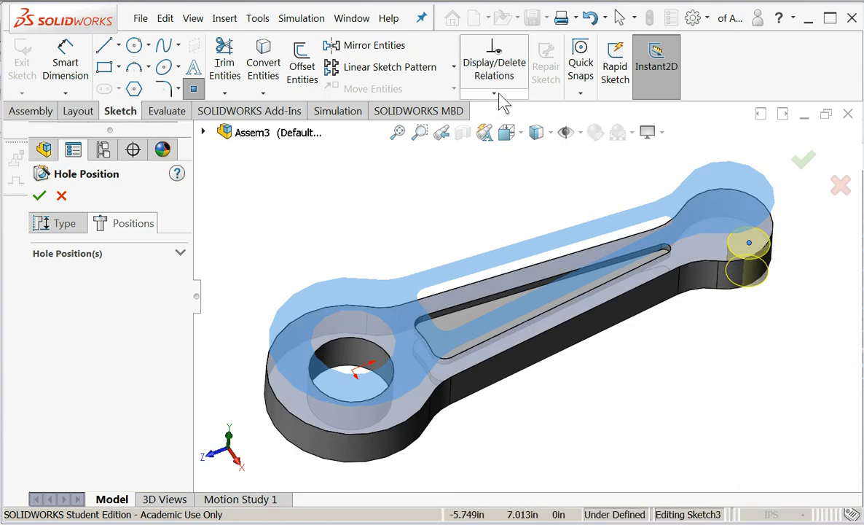
{"action": "left_click", "coordinate": [750, 242]}
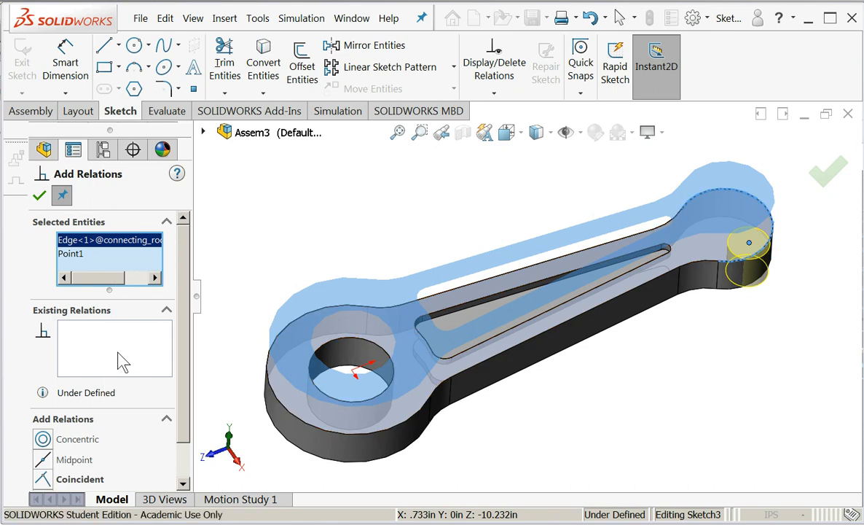
{"action": "left_click", "coordinate": [65, 439]}
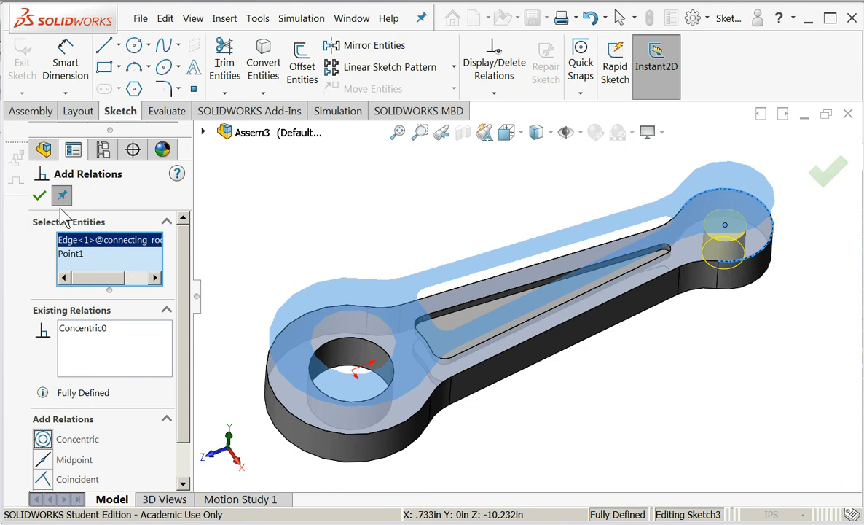
{"action": "left_click", "coordinate": [38, 195]}
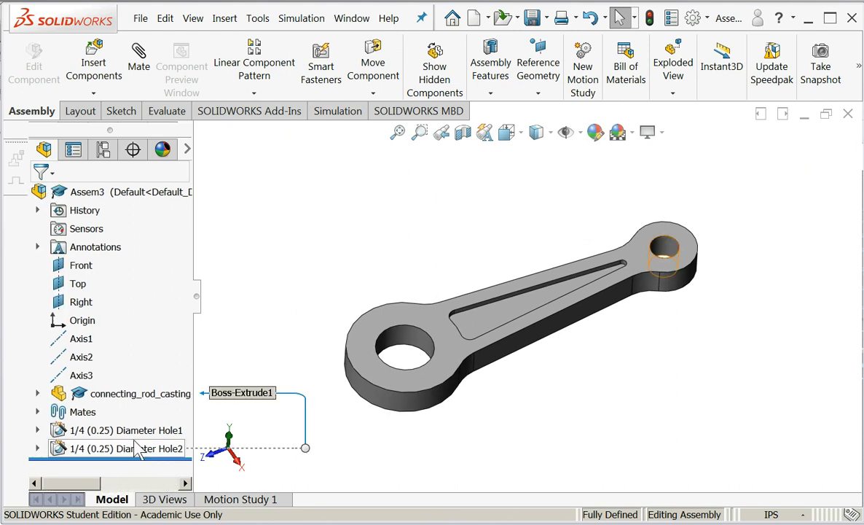
Rename the first hole '2.0 Cranshaft Hole' and the second '1.0 Wrist Pin Hole'
{"action": "left_click", "coordinate": [118, 430]}
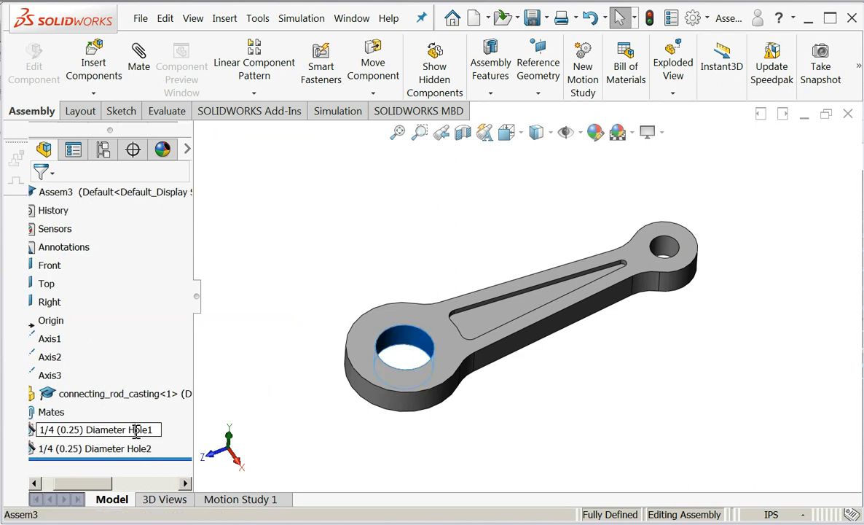
{"action": "double_click", "coordinate": [97, 430]}
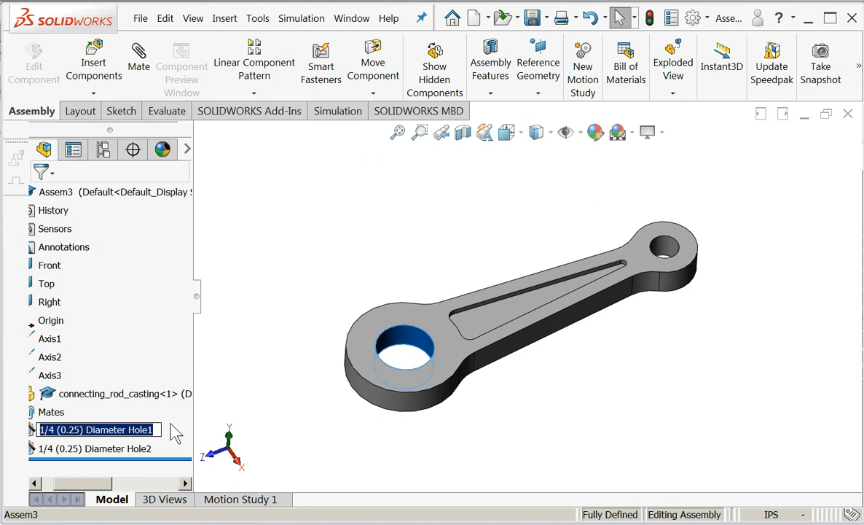
{"action": "type", "text": "2.0 C"}
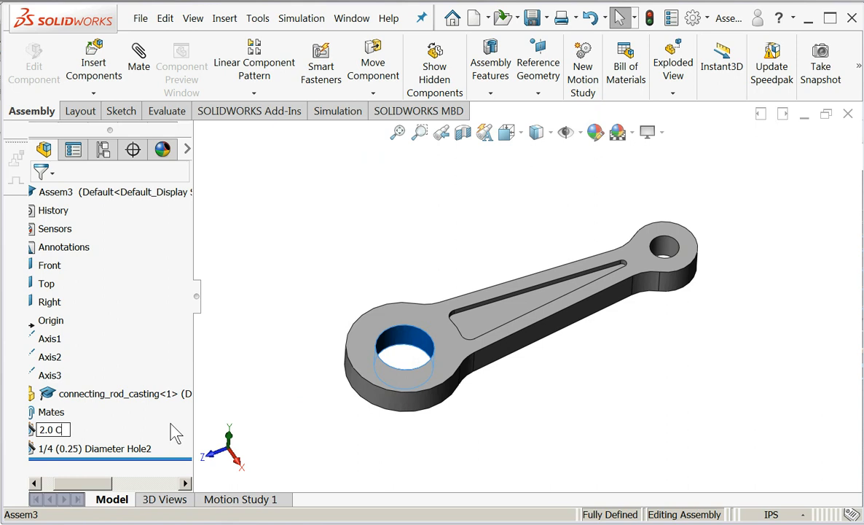
{"action": "type", "text": "ranshaft"}
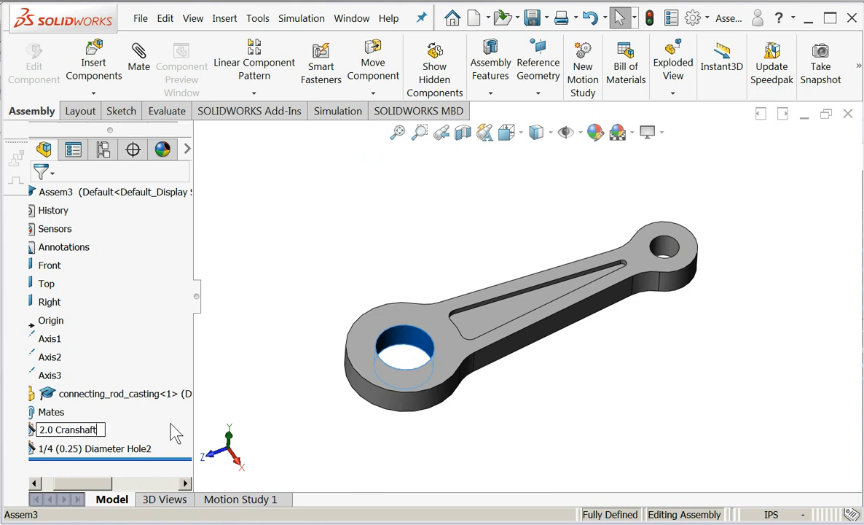
{"action": "type", "text": "Hole"}
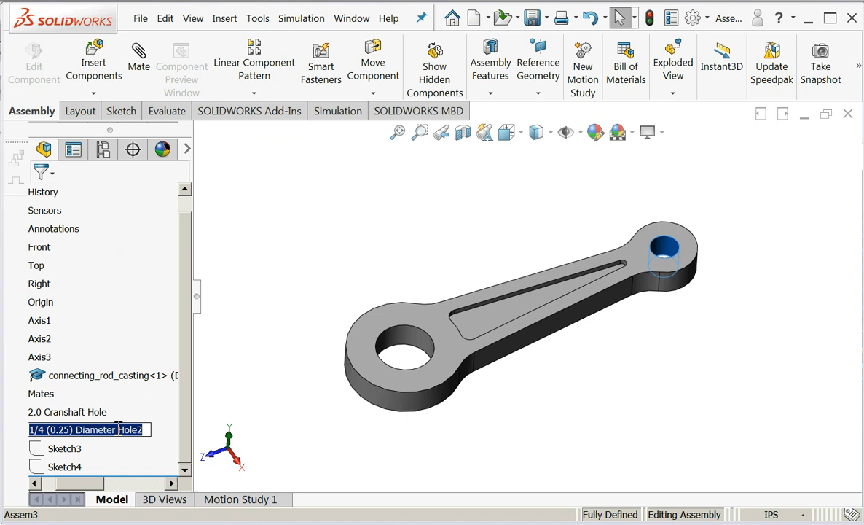
{"action": "type", "text": "1.0"}
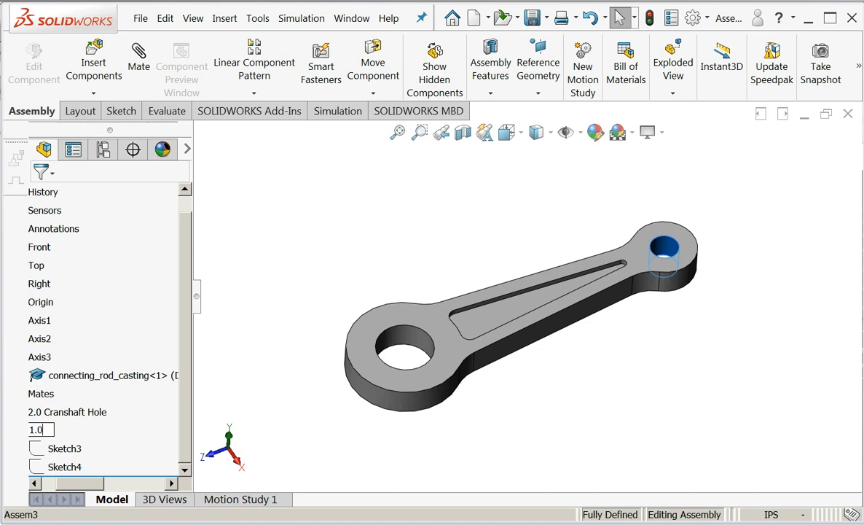
{"action": "type", "text": "Wrist Pin Hole"}
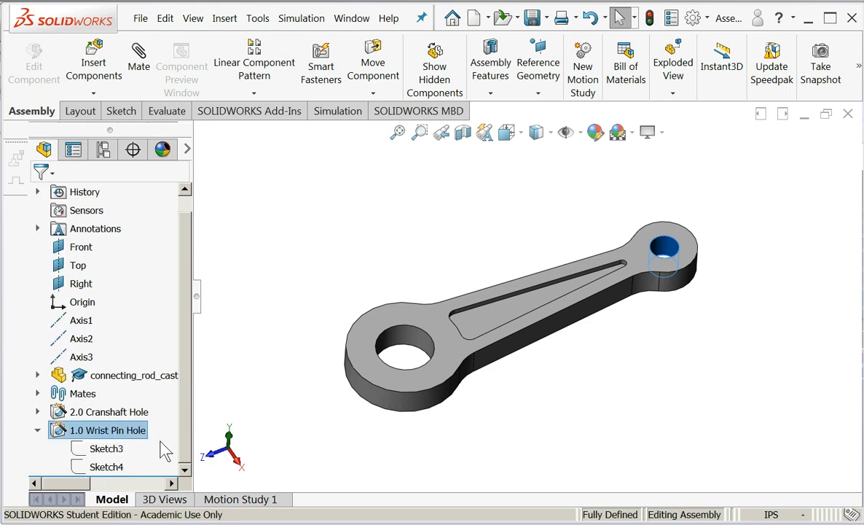
{"action": "mouse_move", "coordinate": [99, 435]}
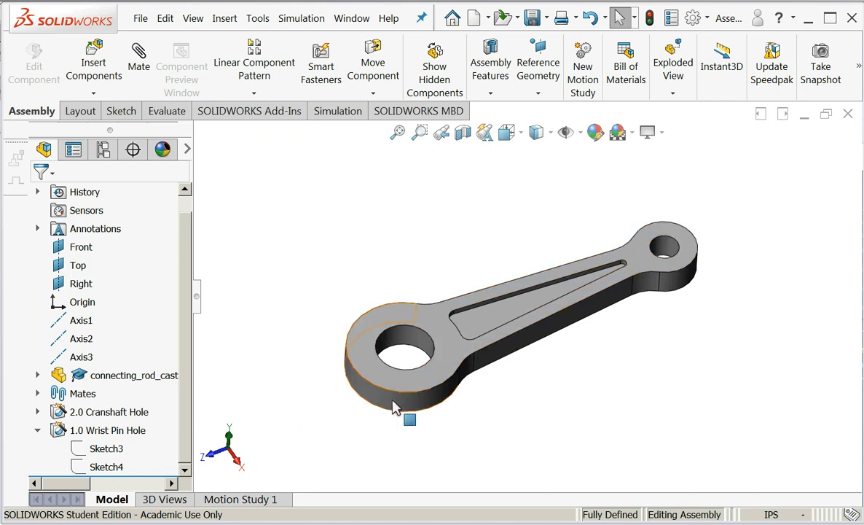
{"action": "mouse_move", "coordinate": [382, 342]}
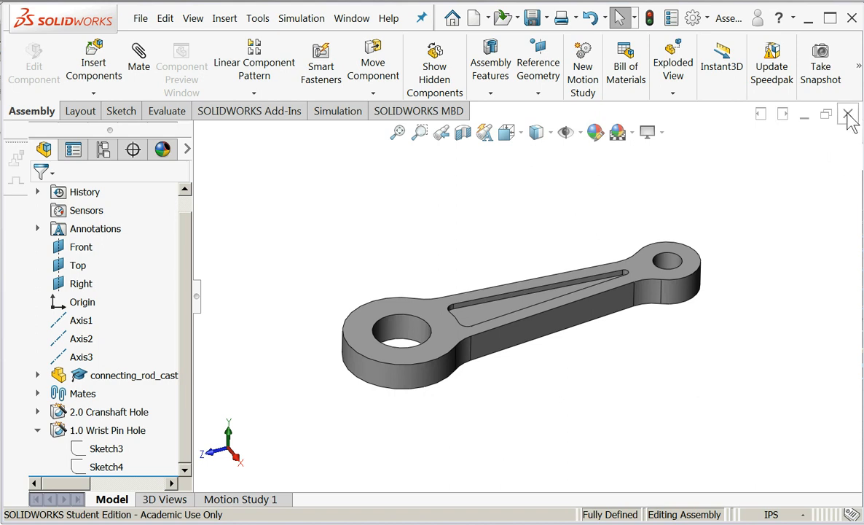
Close the connecting rod assembly document window
{"action": "left_click", "coordinate": [848, 114]}
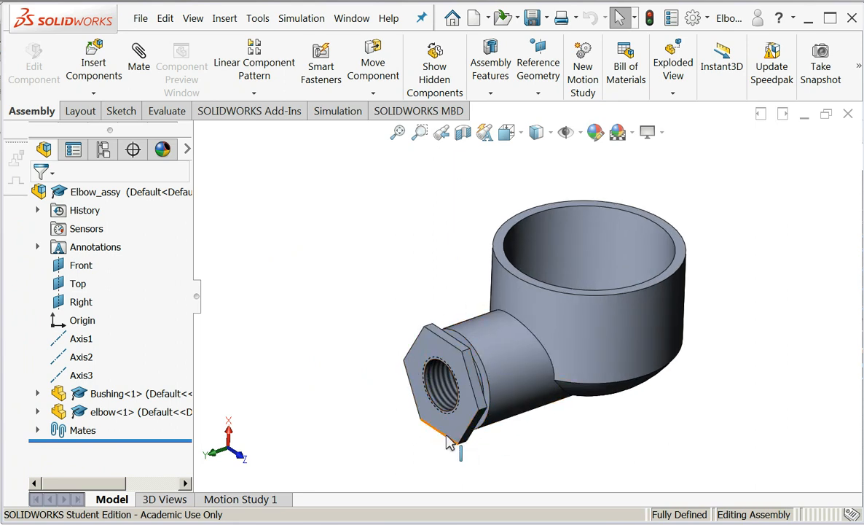
{"action": "mouse_move", "coordinate": [421, 348]}
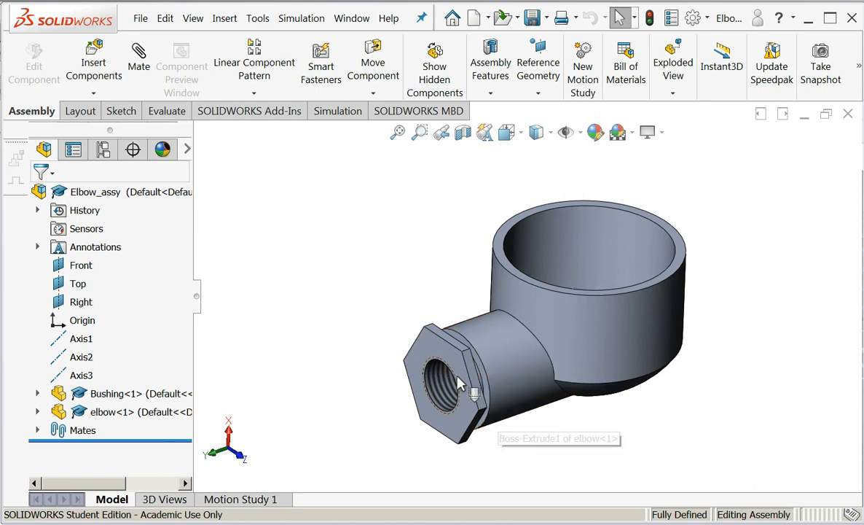
{"action": "mouse_move", "coordinate": [385, 274]}
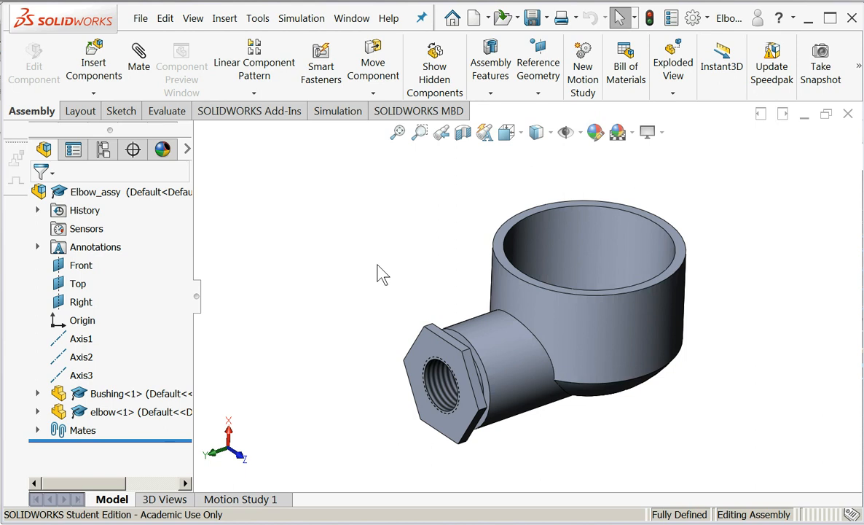
Pick the elbow's top rim face in Elbow_assy and bring up the Insert menu
{"action": "left_click", "coordinate": [111, 412]}
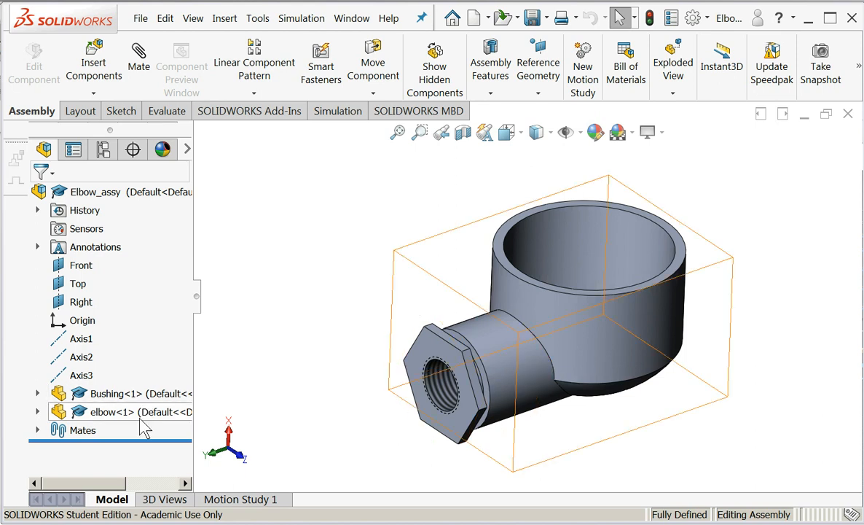
{"action": "left_click", "coordinate": [117, 394]}
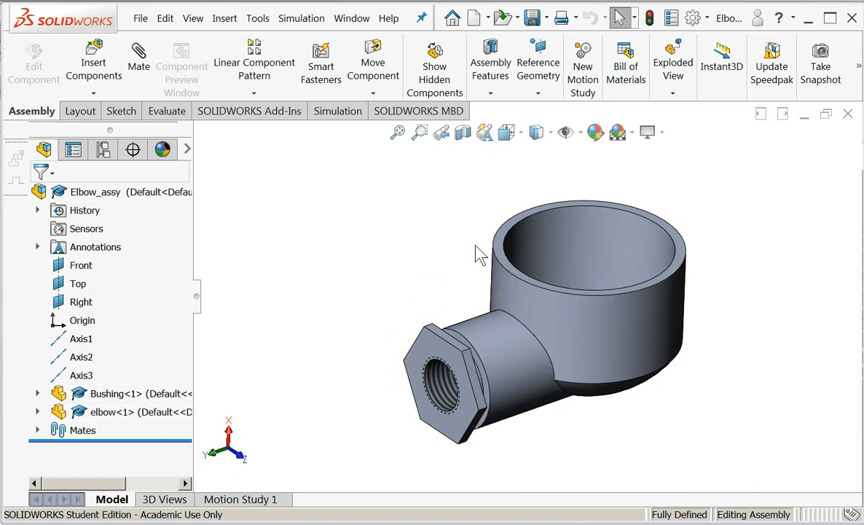
{"action": "mouse_move", "coordinate": [502, 244]}
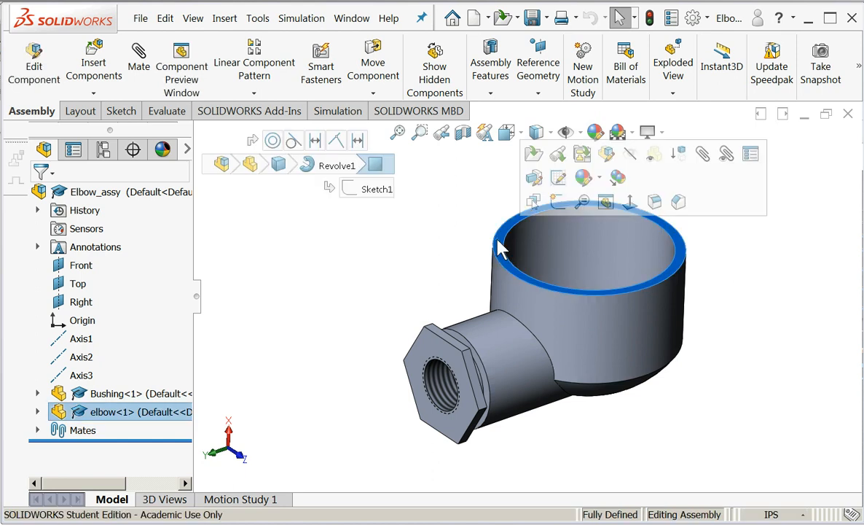
{"action": "left_click", "coordinate": [225, 18]}
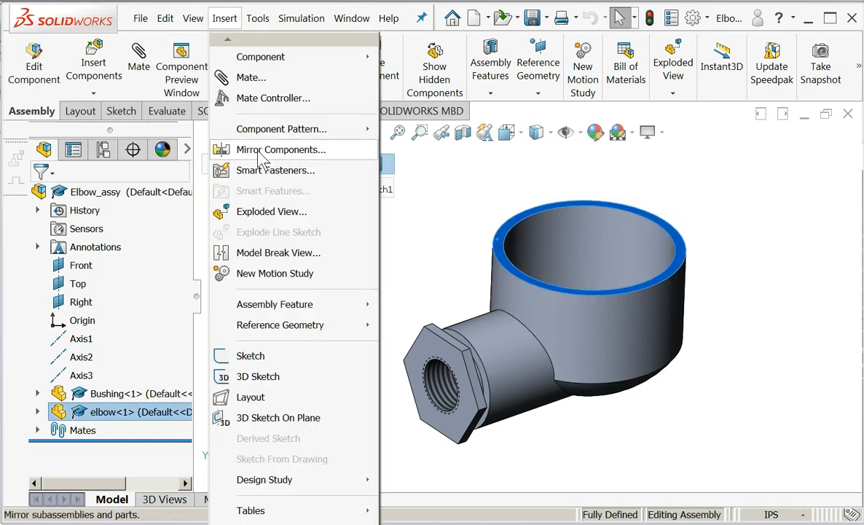
{"action": "mouse_move", "coordinate": [276, 273]}
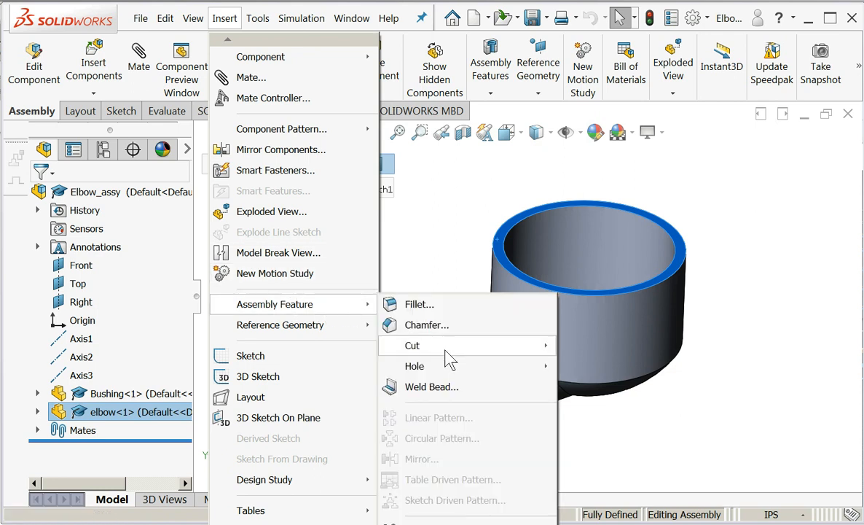
{"action": "mouse_move", "coordinate": [415, 366]}
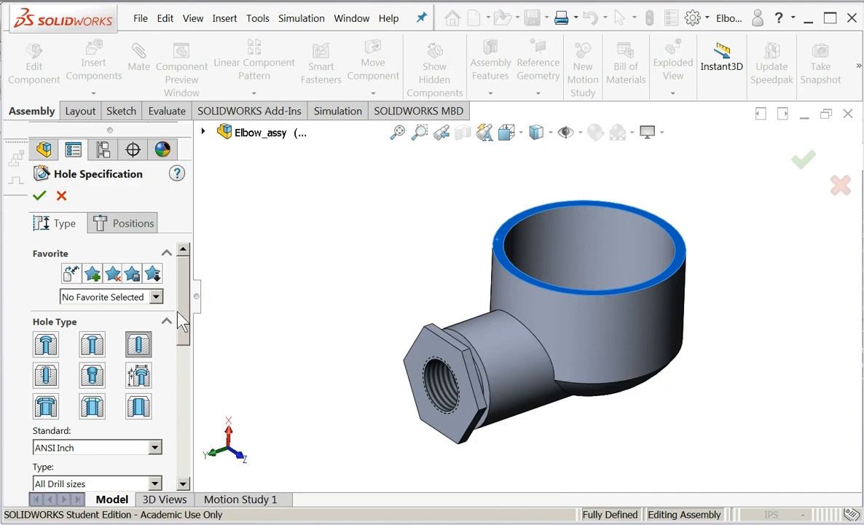
Set the Hole Wizard to a custom 2.8 in diameter, Through All
{"action": "scroll", "scroll_direction": "down", "scroll_amount": 3}
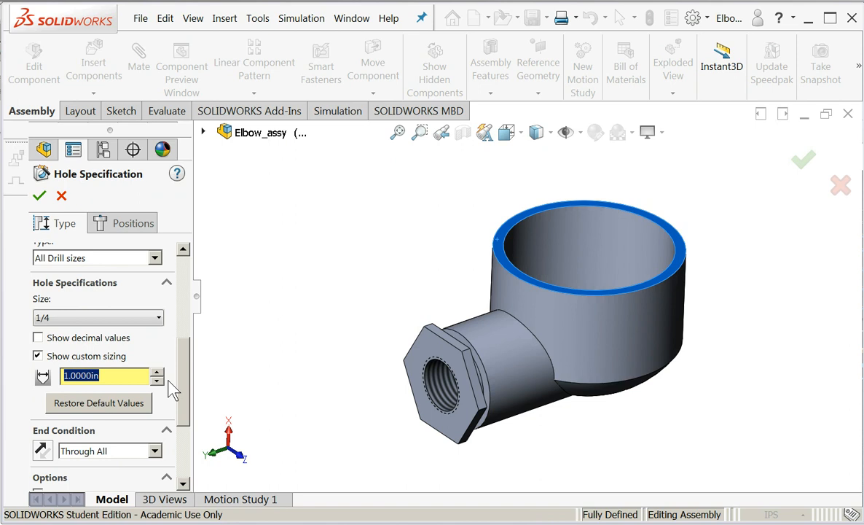
{"action": "type", "text": "2.8"}
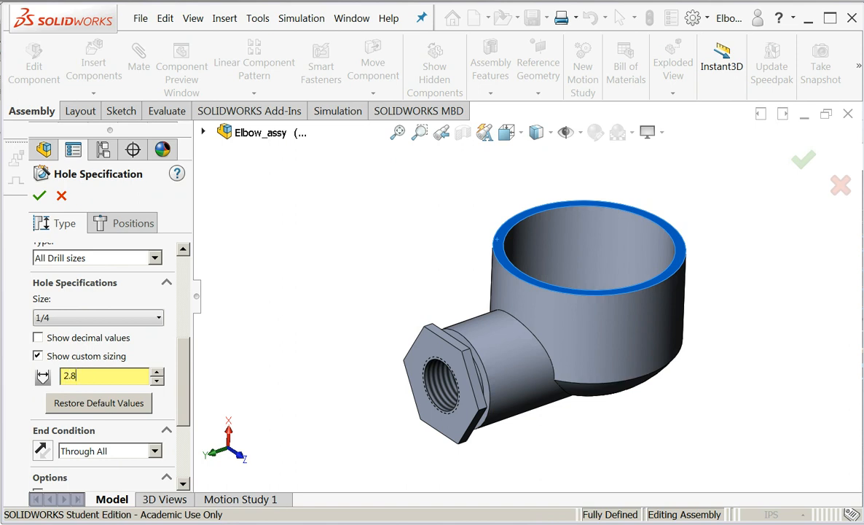
{"action": "type", "text": "in"}
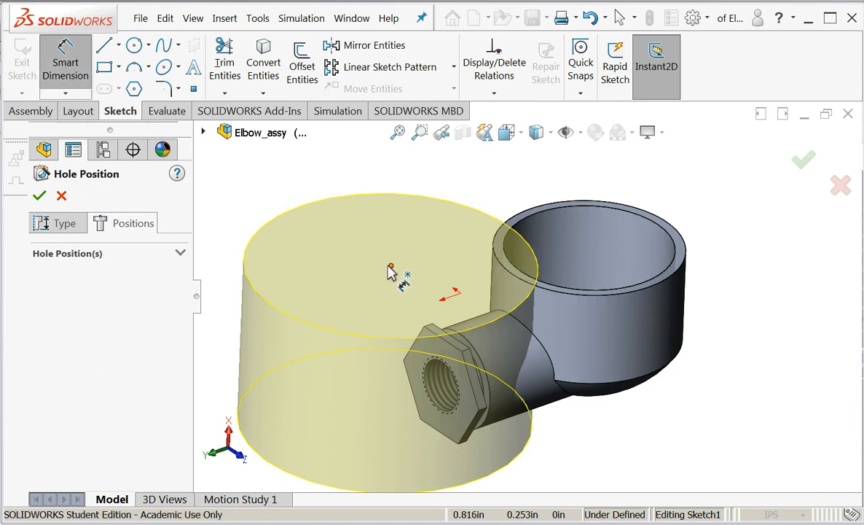
Place the hole centre, fully define it with 2.81 in dimensions, and finish the hole
{"action": "left_click", "coordinate": [550, 215]}
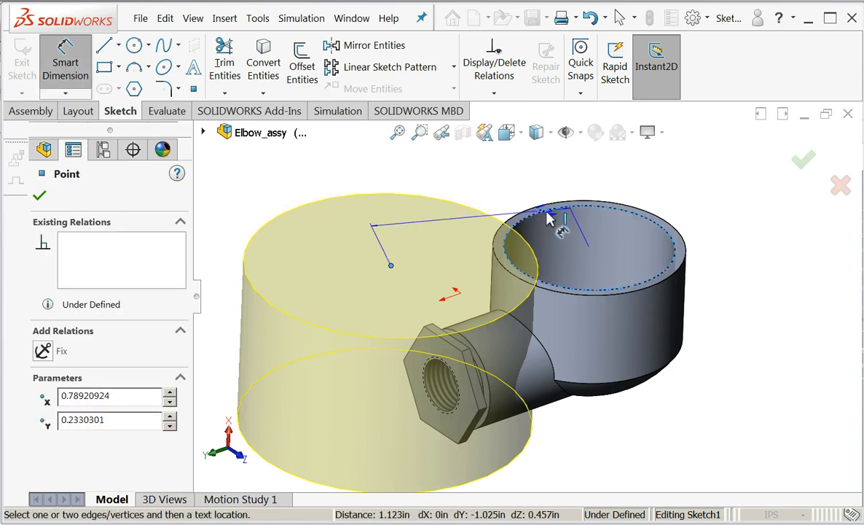
{"action": "left_click", "coordinate": [570, 267]}
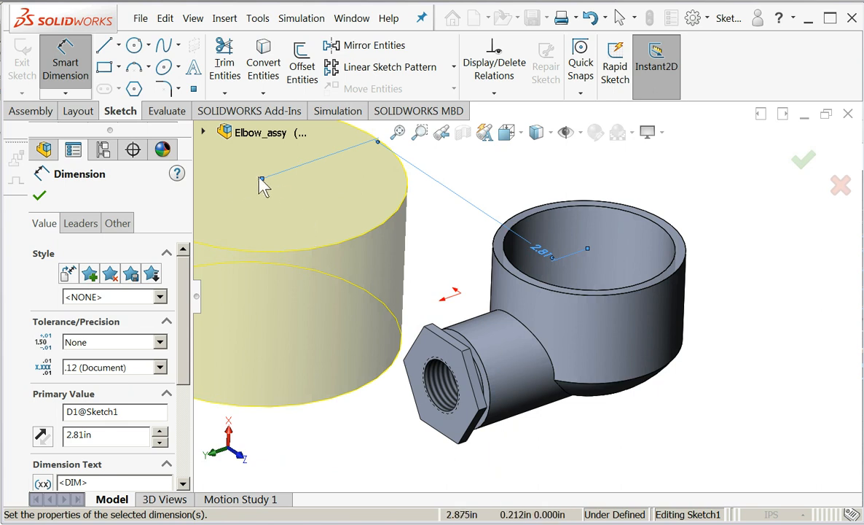
{"action": "left_click", "coordinate": [261, 179]}
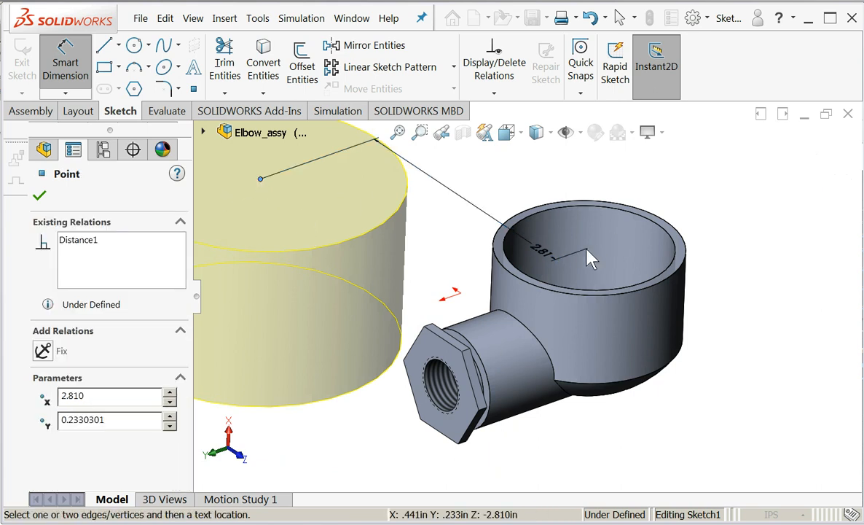
{"action": "mouse_move", "coordinate": [526, 256]}
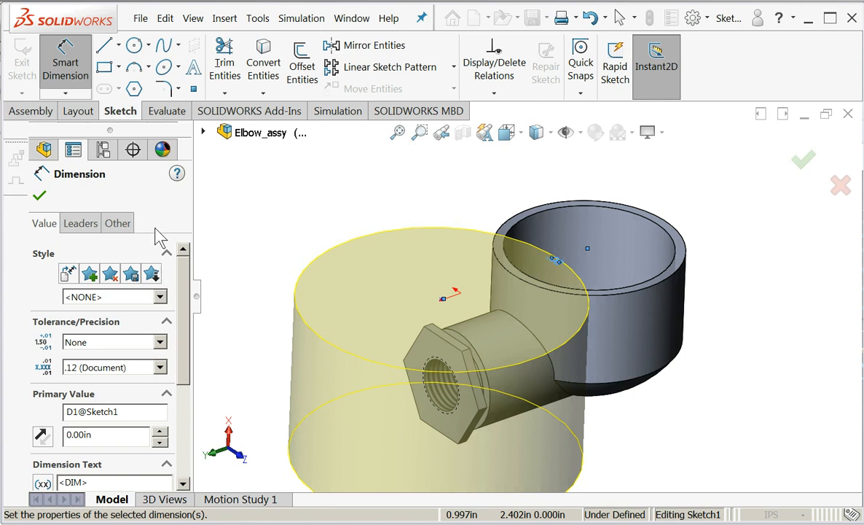
{"action": "mouse_move", "coordinate": [446, 307]}
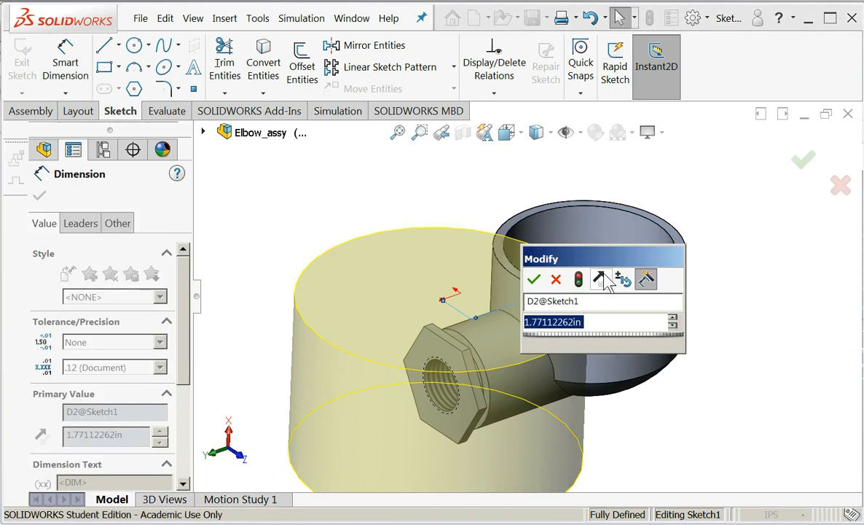
{"action": "type", "text": "2.81in"}
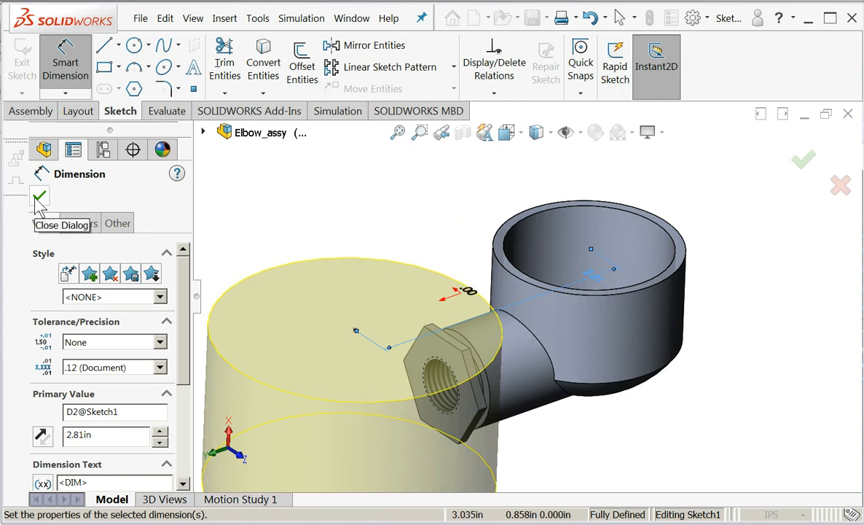
{"action": "left_click", "coordinate": [39, 198]}
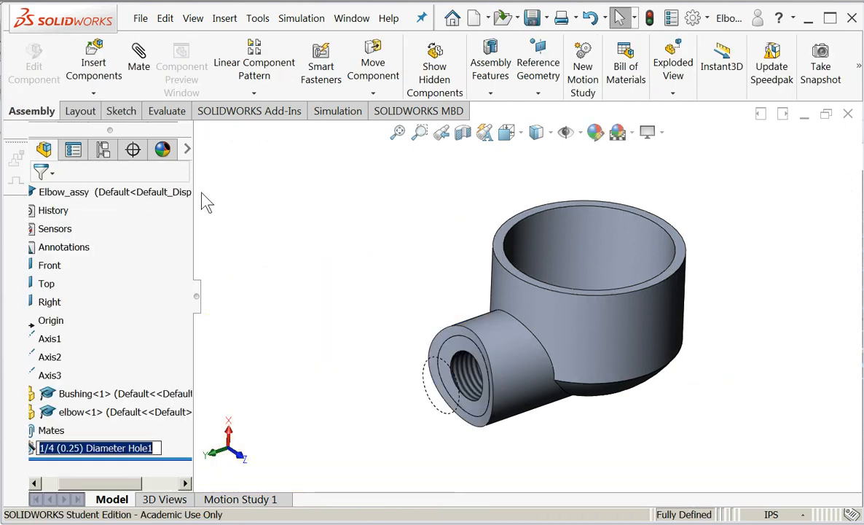
{"action": "mouse_move", "coordinate": [325, 275]}
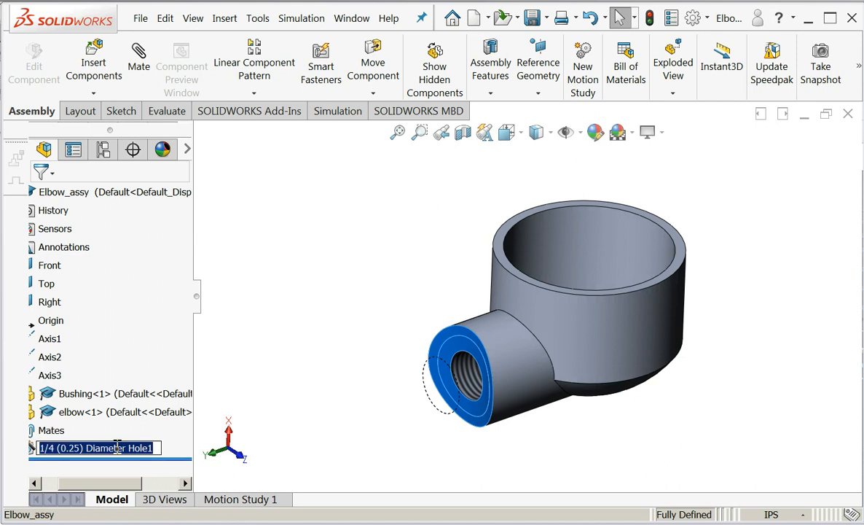
Type the hole feature's new name, '2.81 Hole for Coke can', in the FeatureManager tree
{"action": "type", "text": "2.81"}
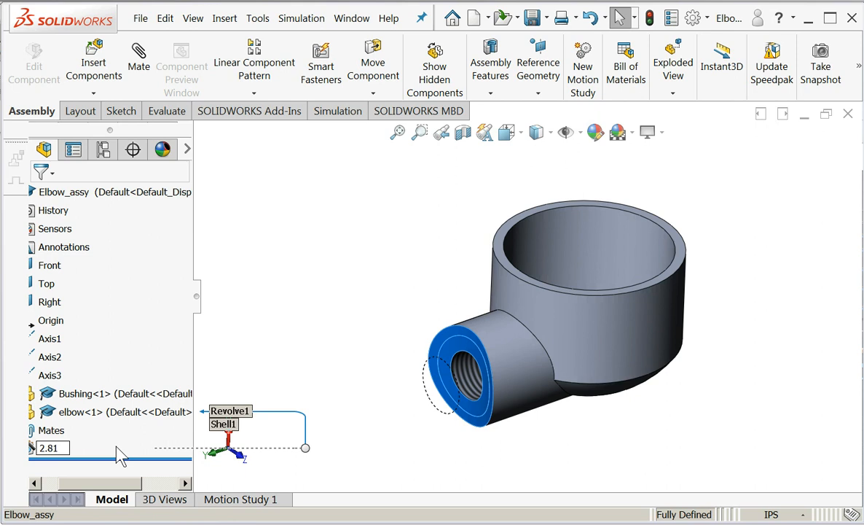
{"action": "type", "text": "Hole"}
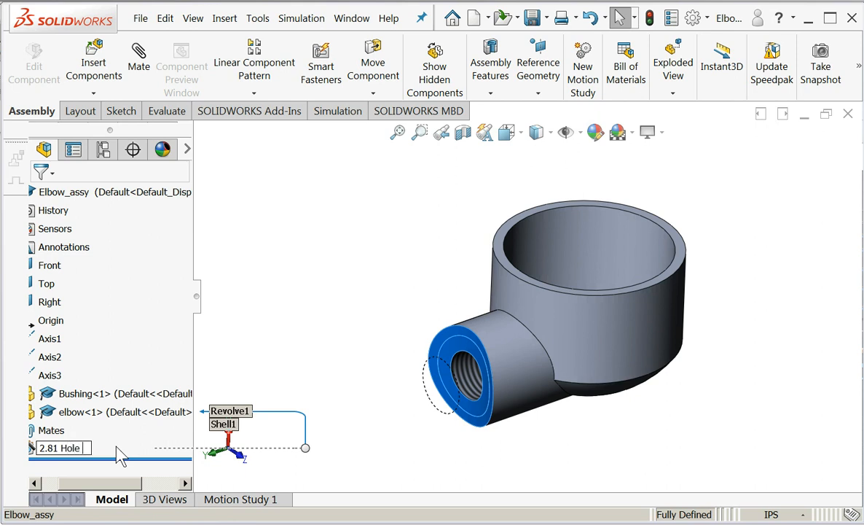
{"action": "type", "text": "for Coke can"}
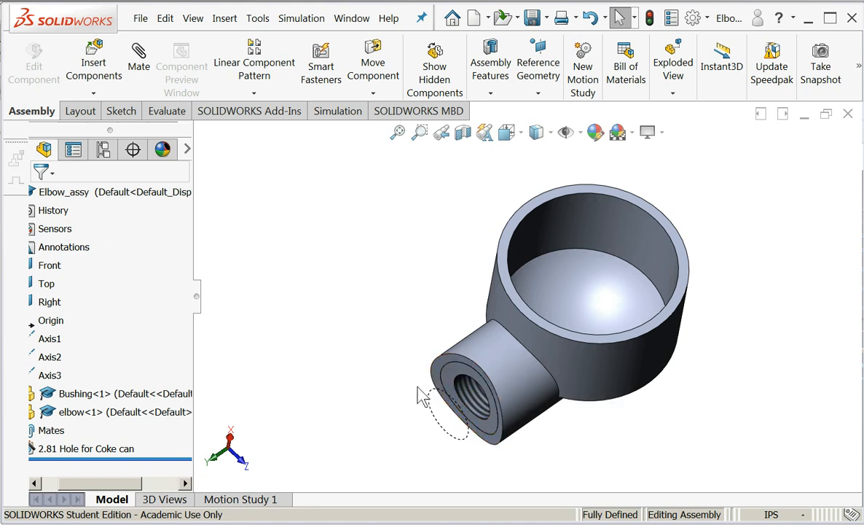
{"action": "mouse_move", "coordinate": [488, 458]}
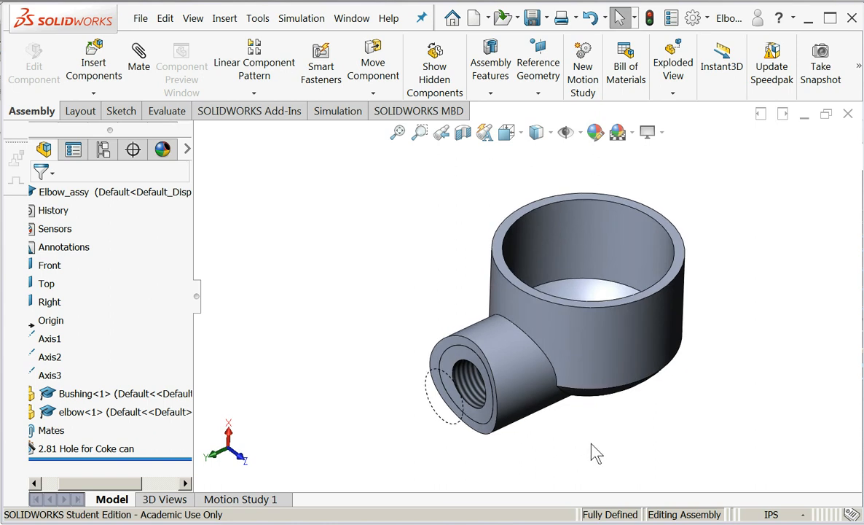
{"action": "mouse_move", "coordinate": [847, 116]}
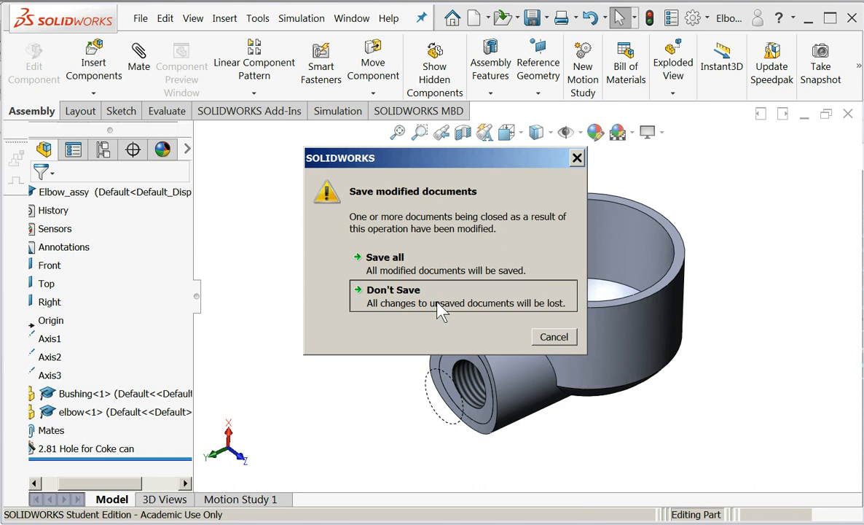
Close the elbow assembly with Don't Save and zoom in on the can part
{"action": "left_click", "coordinate": [394, 289]}
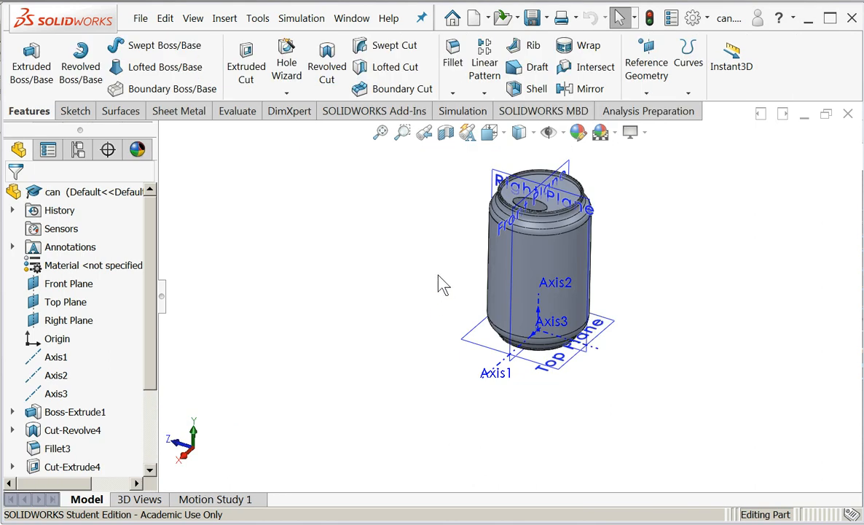
{"action": "left_click_drag", "start_coordinate": [437, 284], "coordinate": [773, 240]}
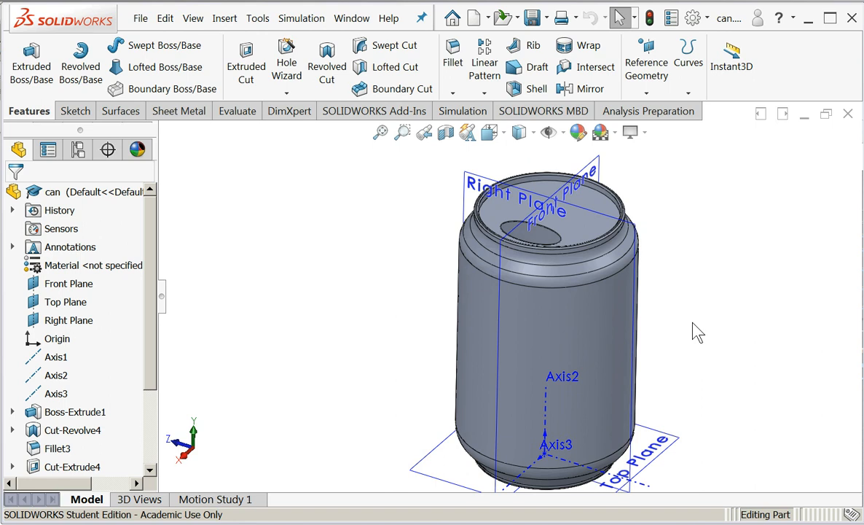
{"action": "mouse_move", "coordinate": [703, 331]}
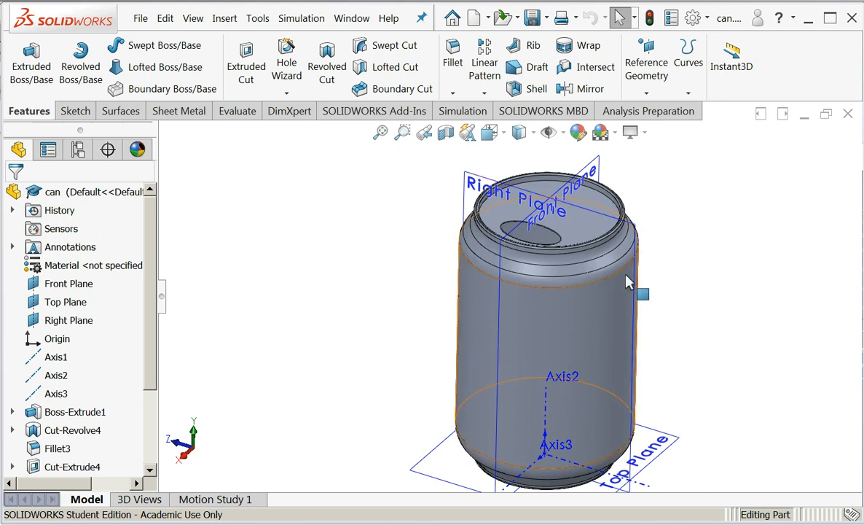
{"action": "mouse_move", "coordinate": [629, 281]}
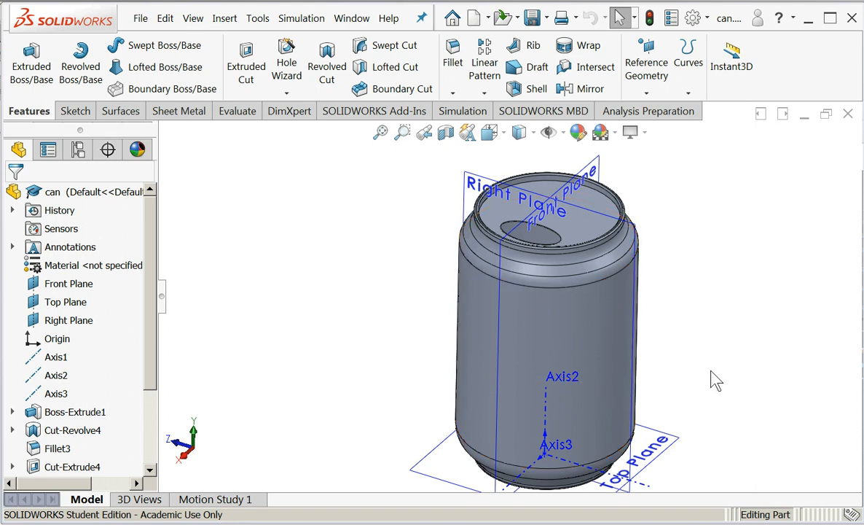
{"action": "mouse_move", "coordinate": [721, 377]}
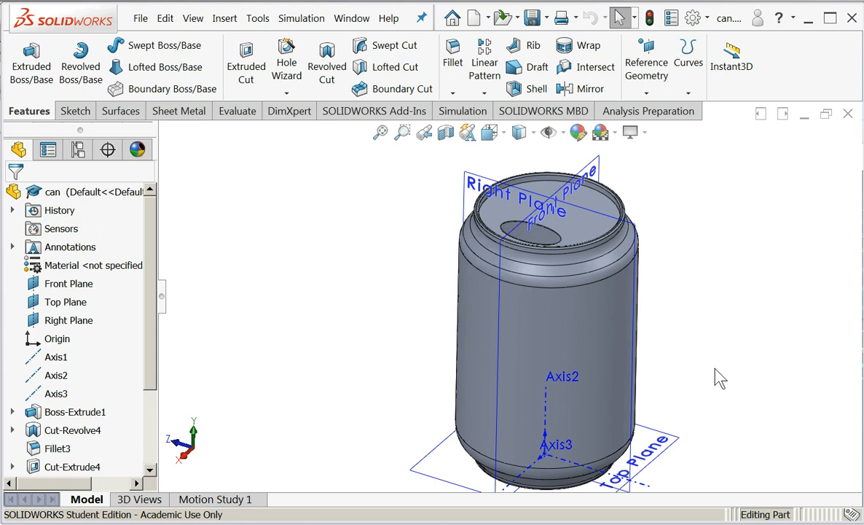
{"action": "mouse_move", "coordinate": [761, 363]}
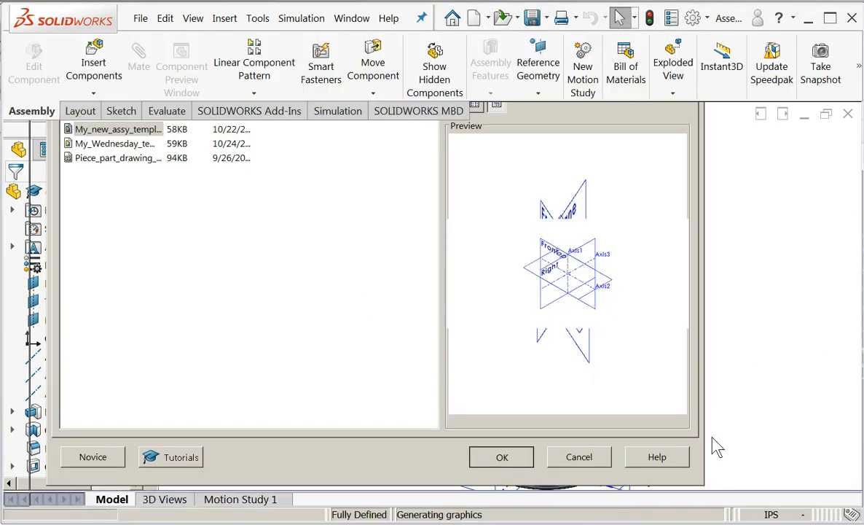
Create Assem4, try a concentric mate between Axis1 and the can's side, then cancel it
{"action": "left_click", "coordinate": [502, 457]}
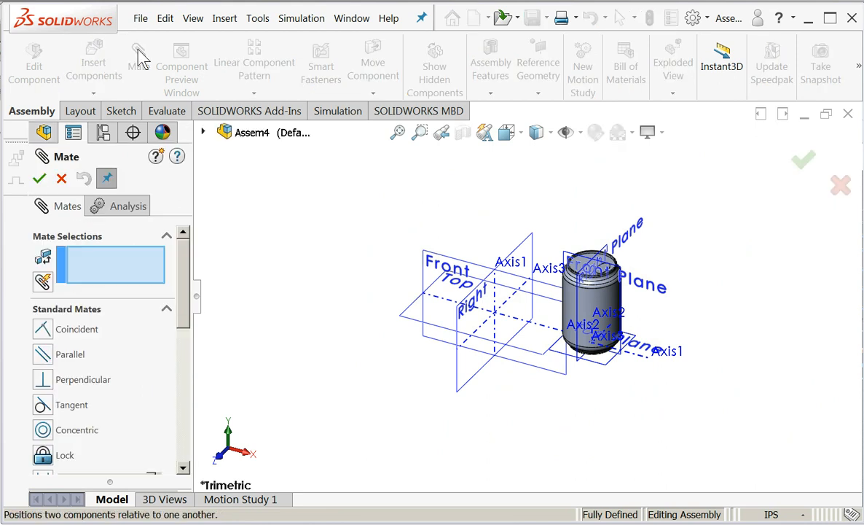
{"action": "mouse_move", "coordinate": [495, 303]}
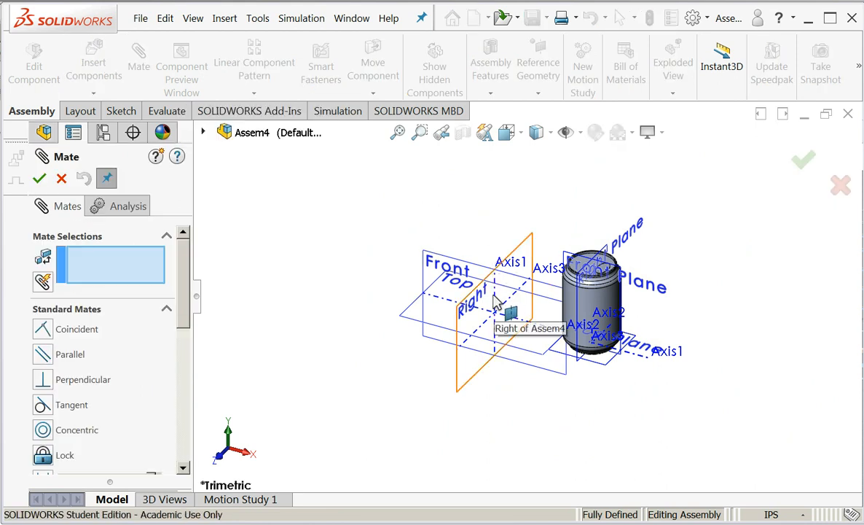
{"action": "left_click", "coordinate": [495, 263]}
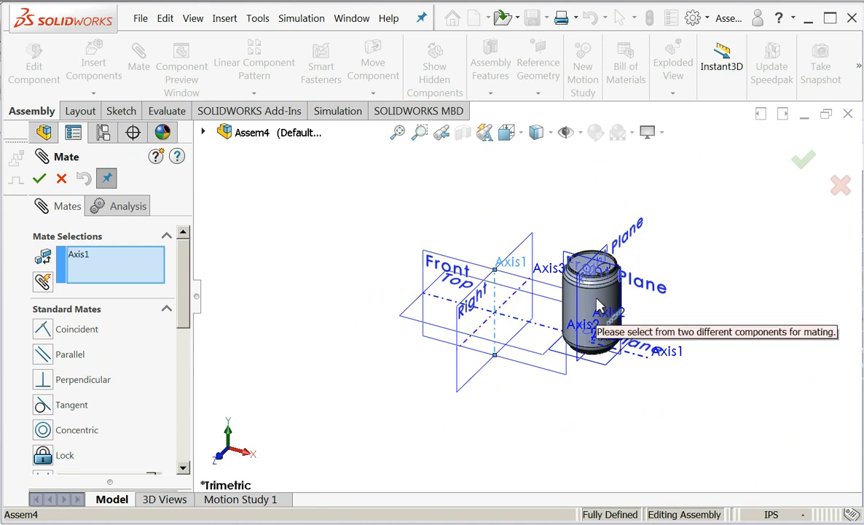
{"action": "scroll", "scroll_direction": "up", "scroll_amount": 3}
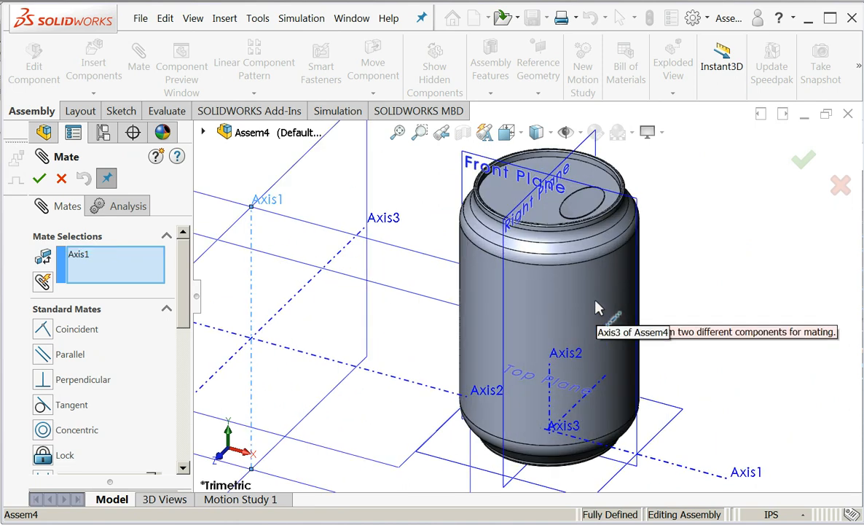
{"action": "left_click", "coordinate": [499, 299]}
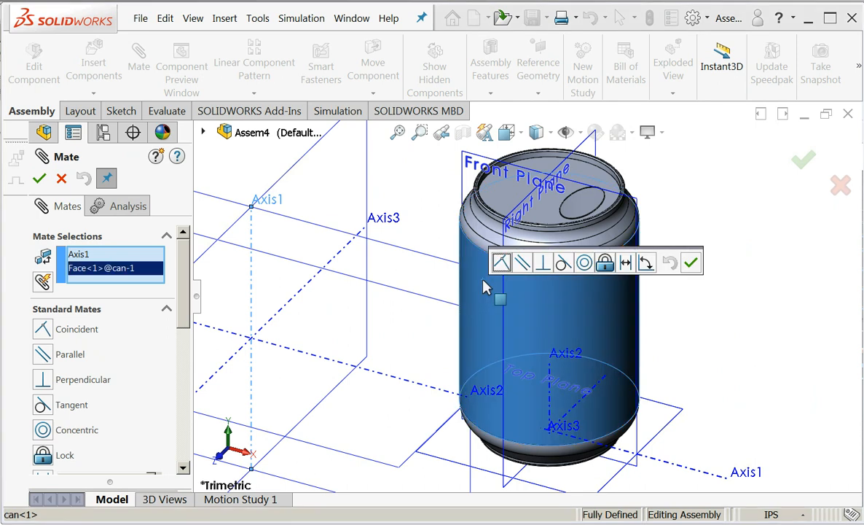
{"action": "mouse_move", "coordinate": [584, 262]}
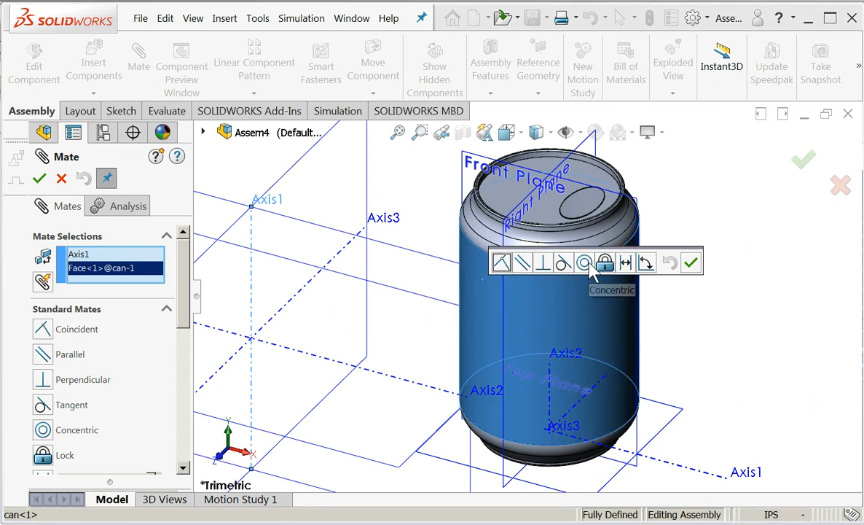
{"action": "left_click", "coordinate": [583, 262]}
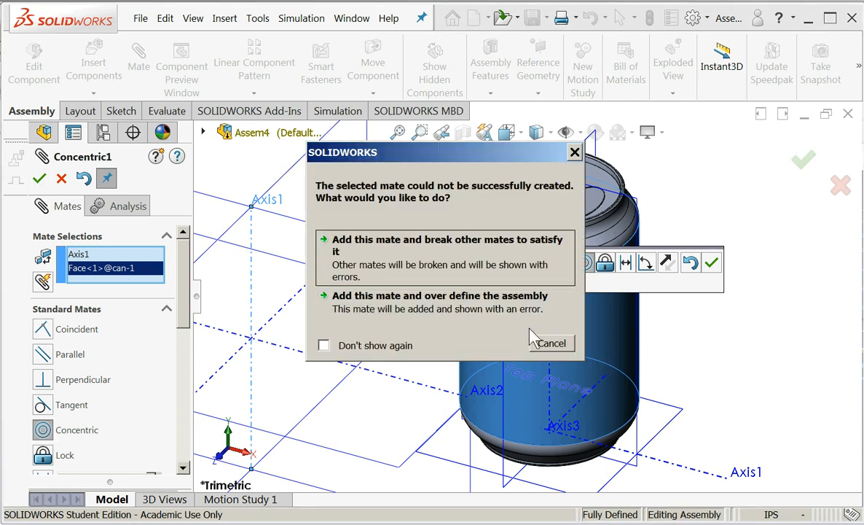
{"action": "left_click", "coordinate": [550, 342]}
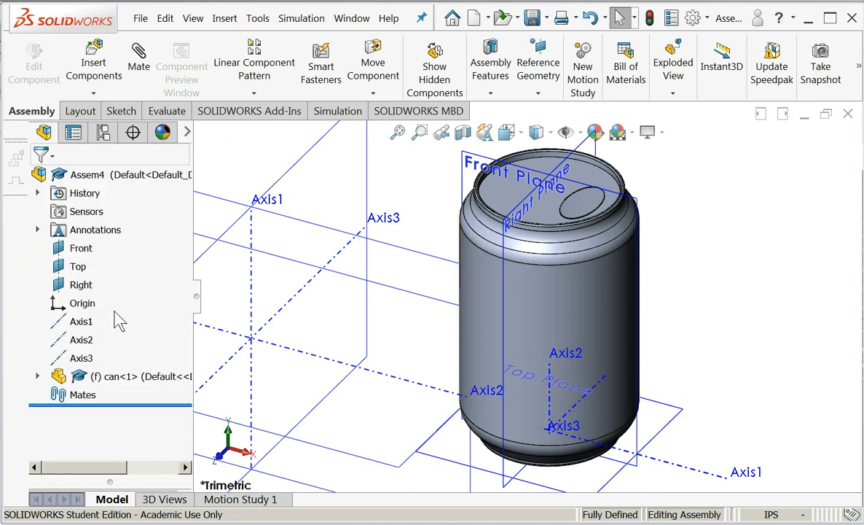
Set can<1> to Float and mate it concentric with Axis1
{"action": "right_click", "coordinate": [117, 376]}
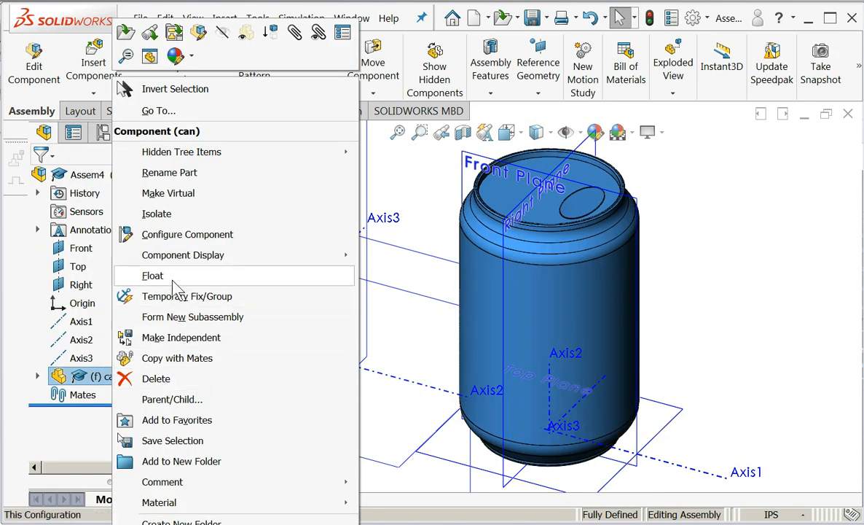
{"action": "left_click", "coordinate": [153, 276]}
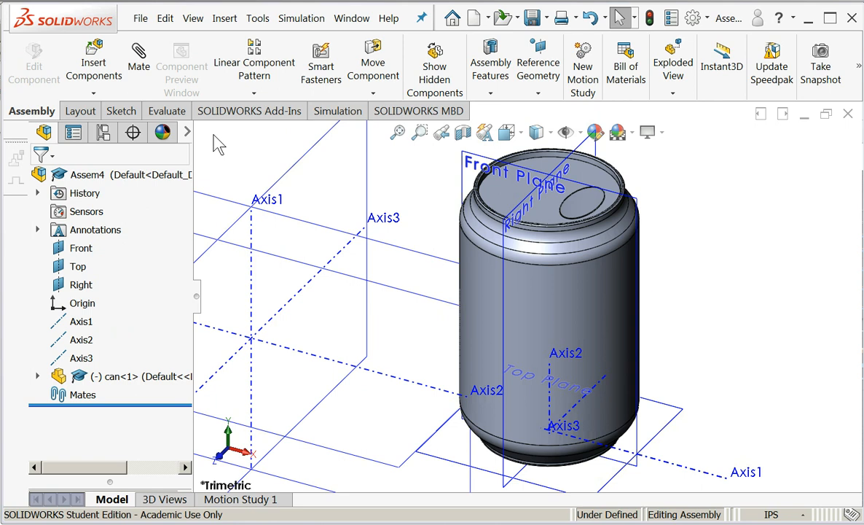
{"action": "left_click", "coordinate": [138, 62]}
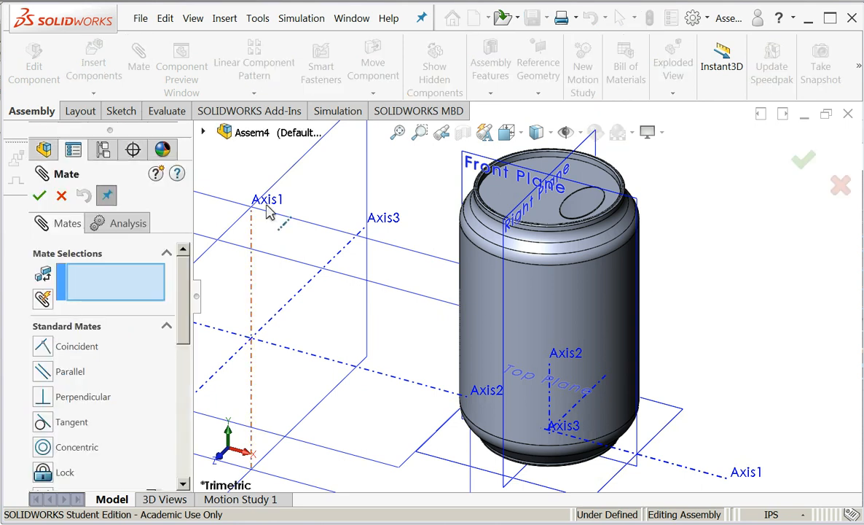
{"action": "left_click", "coordinate": [267, 199]}
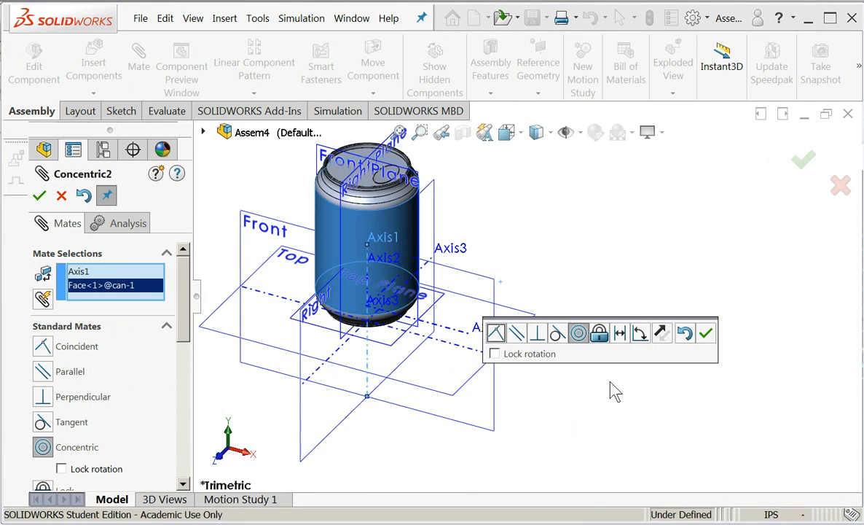
{"action": "mouse_move", "coordinate": [390, 285]}
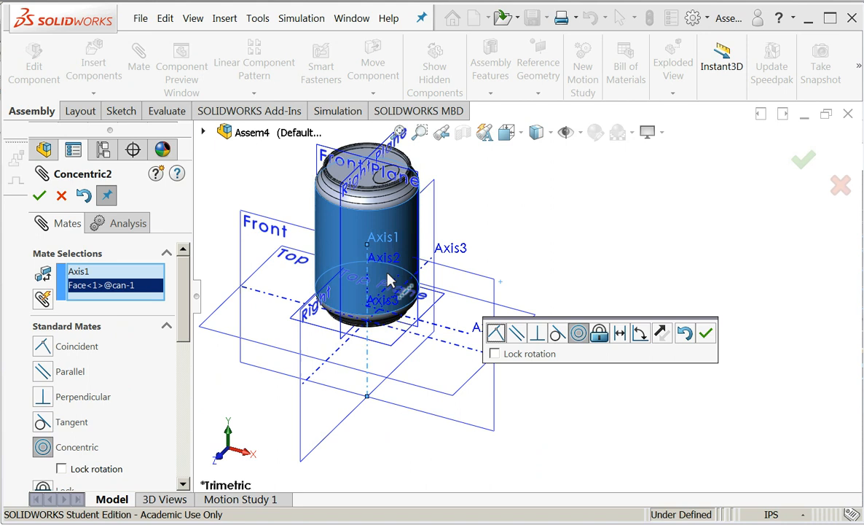
{"action": "mouse_move", "coordinate": [423, 430]}
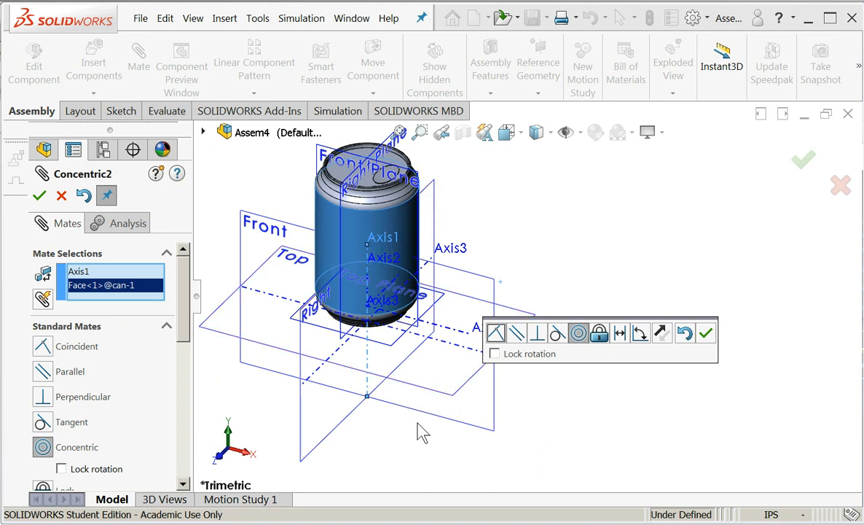
{"action": "mouse_move", "coordinate": [647, 370]}
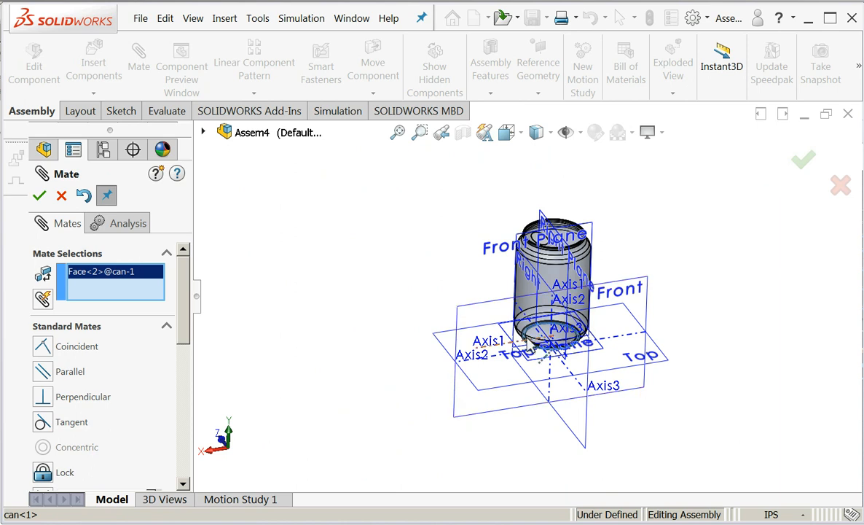
{"action": "mouse_move", "coordinate": [14, 189]}
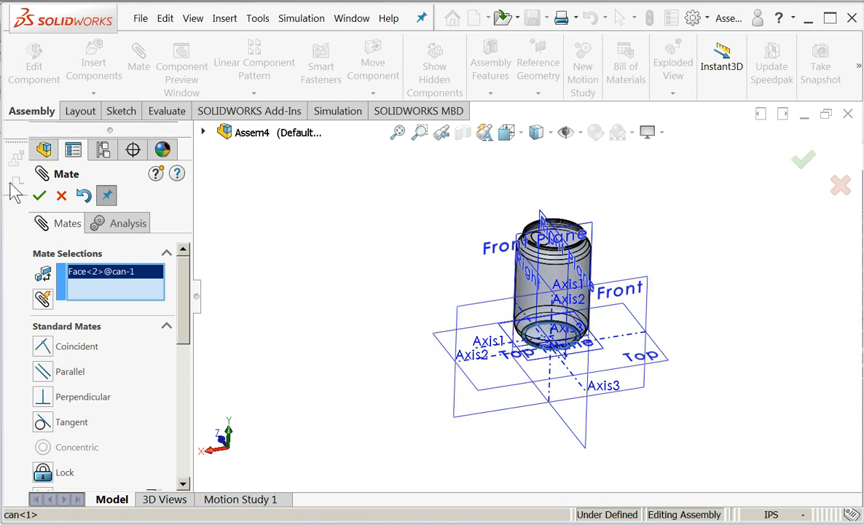
Mate the can's bottom coincident with the assembly Top plane
{"action": "left_click", "coordinate": [43, 150]}
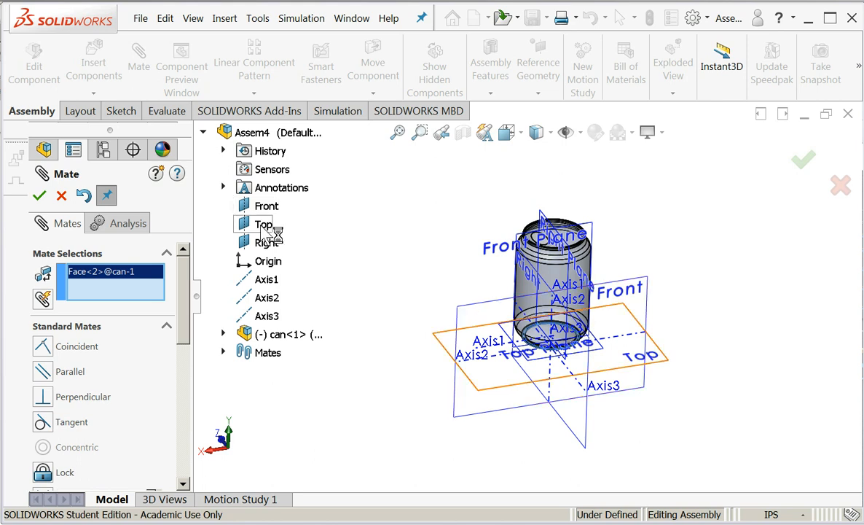
{"action": "left_click", "coordinate": [264, 223]}
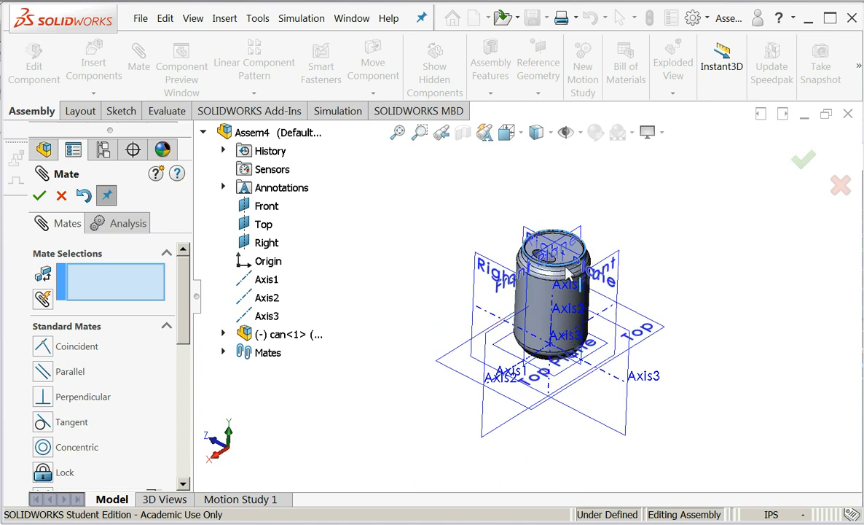
{"action": "left_click", "coordinate": [39, 196]}
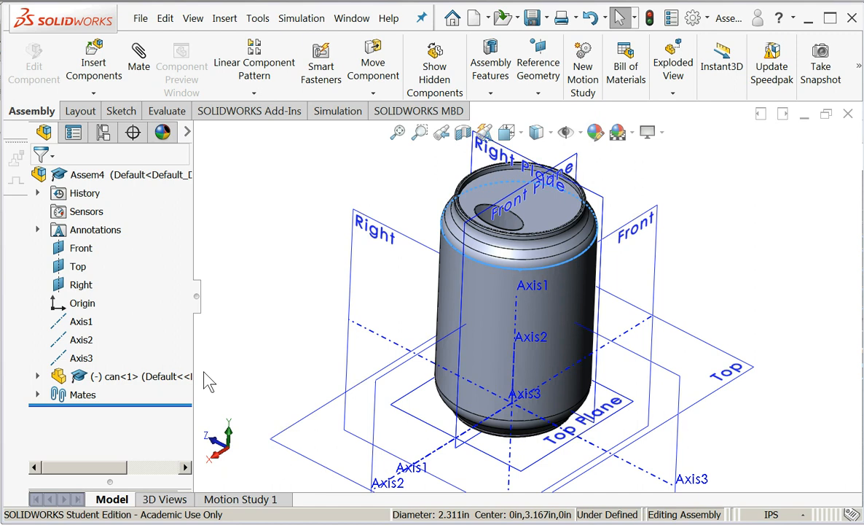
{"action": "mouse_move", "coordinate": [509, 197]}
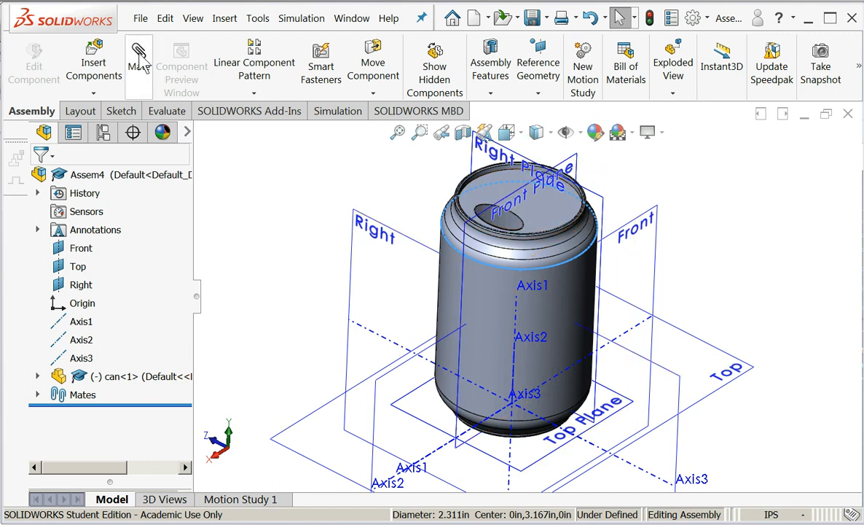
Add a 0° angle mate between the can's Right Plane and the assembly Right plane
{"action": "left_click", "coordinate": [138, 62]}
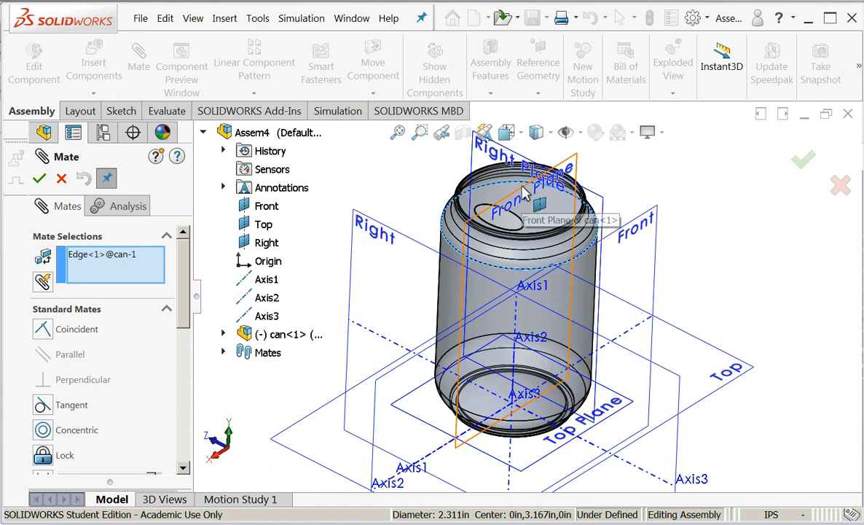
{"action": "left_click", "coordinate": [267, 242]}
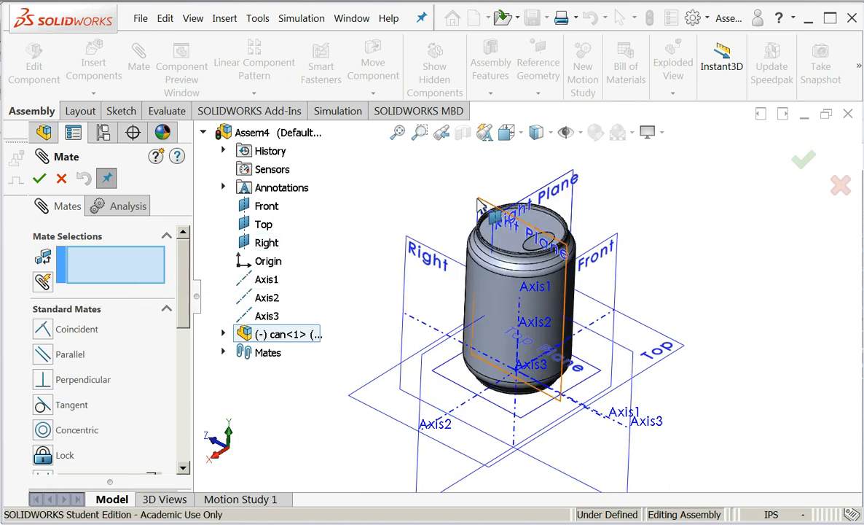
{"action": "left_click", "coordinate": [267, 242]}
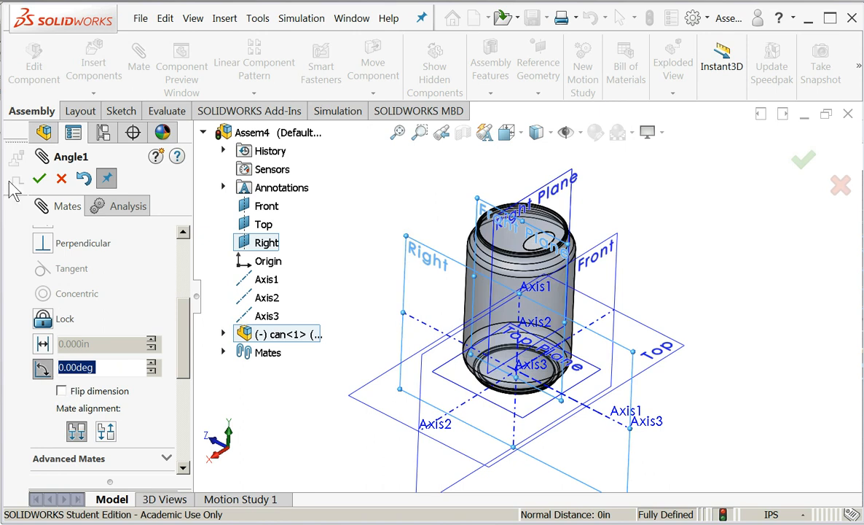
{"action": "left_click", "coordinate": [39, 178]}
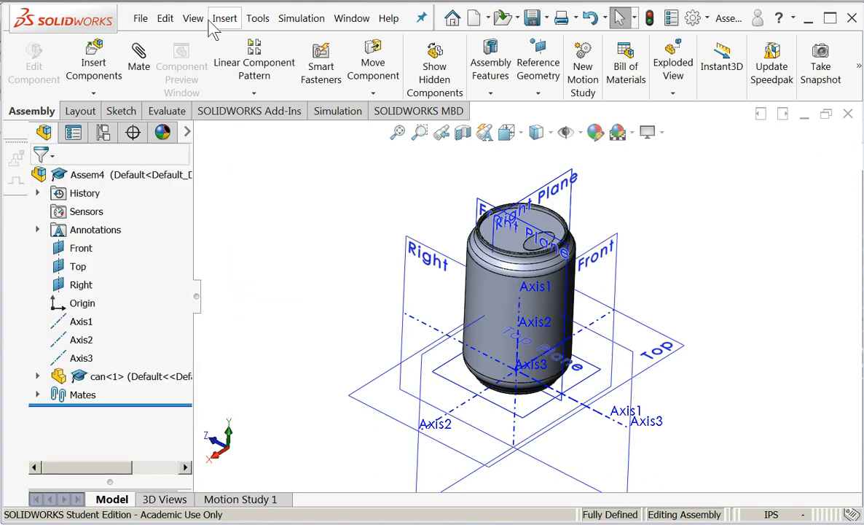
Hide the reference axes with View > Hide/Show, keeping the planes visible
{"action": "left_click", "coordinate": [193, 18]}
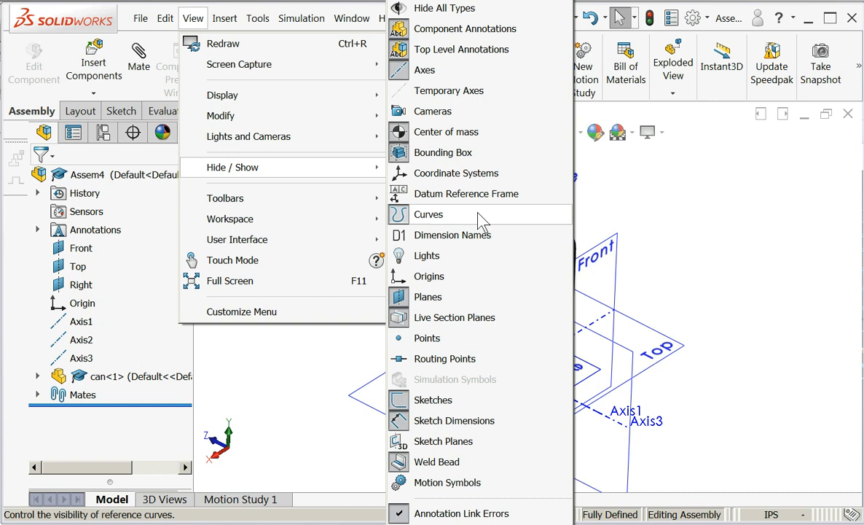
{"action": "mouse_move", "coordinate": [489, 304]}
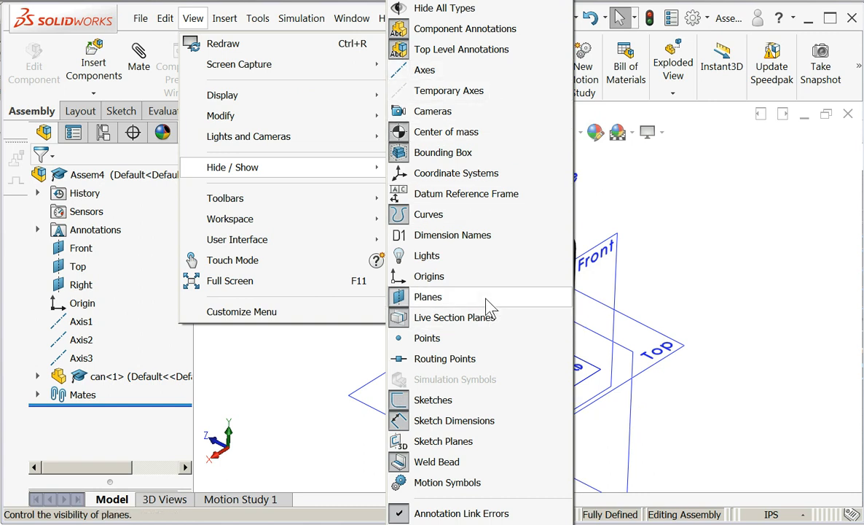
{"action": "left_click", "coordinate": [428, 297]}
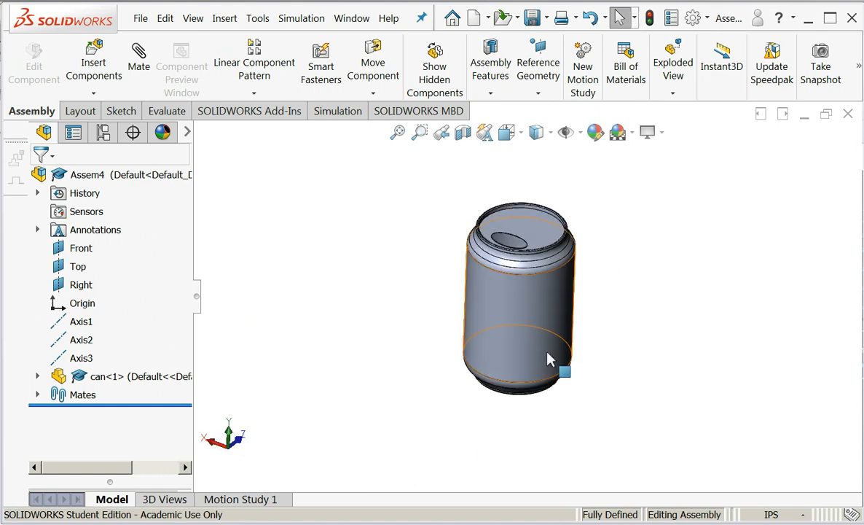
{"action": "left_click", "coordinate": [194, 18]}
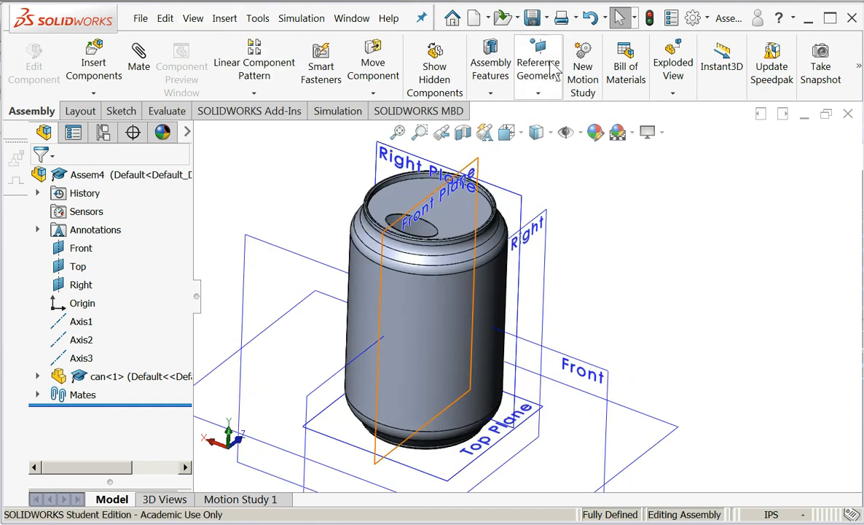
Create PLANE1 from the Front plane at 0°, tangent to the can's side face
{"action": "left_click", "coordinate": [538, 66]}
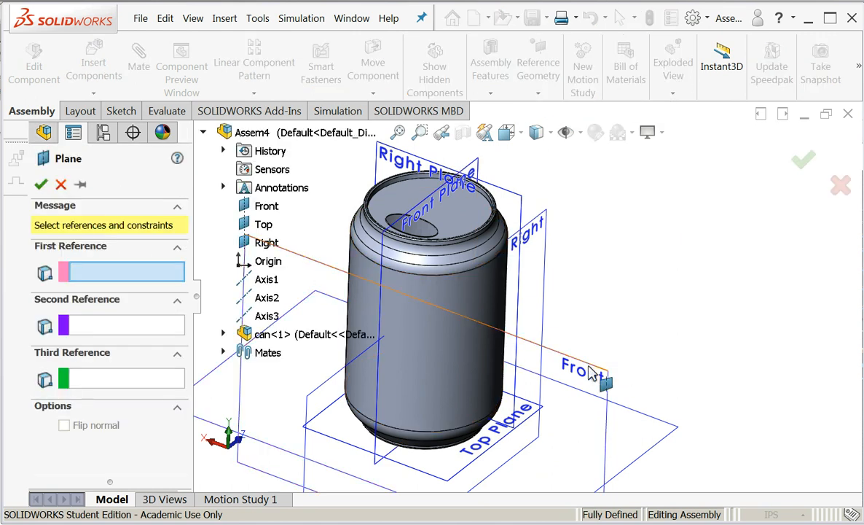
{"action": "left_click", "coordinate": [266, 205]}
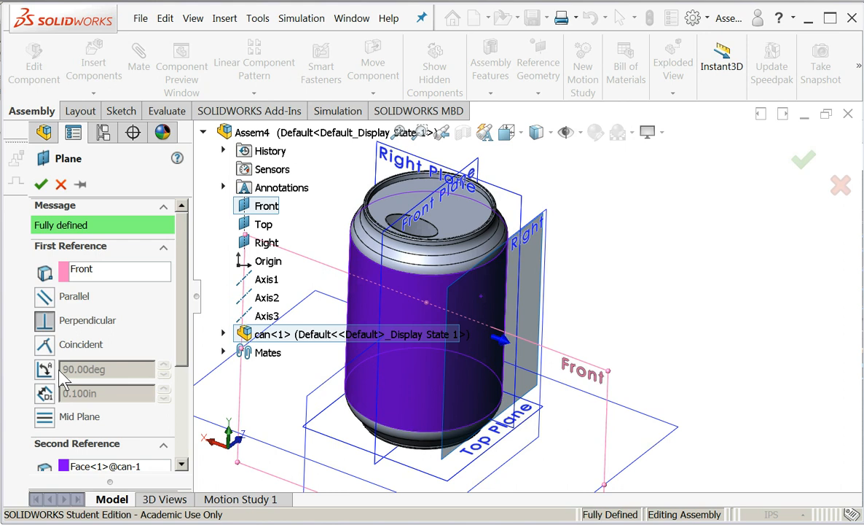
{"action": "left_click", "coordinate": [106, 368]}
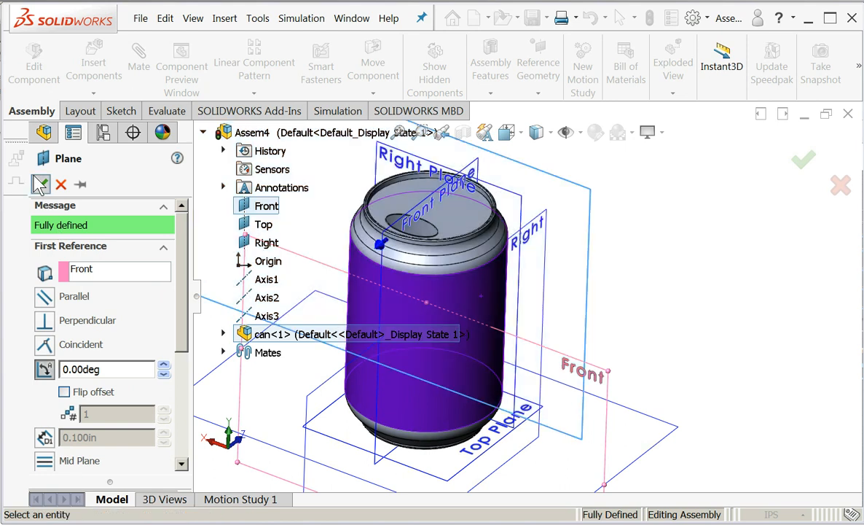
{"action": "left_click", "coordinate": [804, 159]}
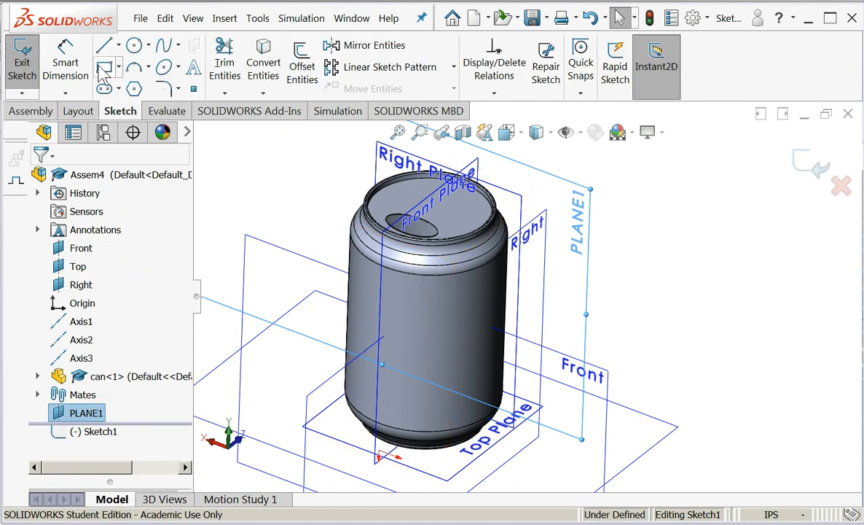
Draw a corner rectangle on PLANE1 over the can's side
{"action": "left_click", "coordinate": [104, 67]}
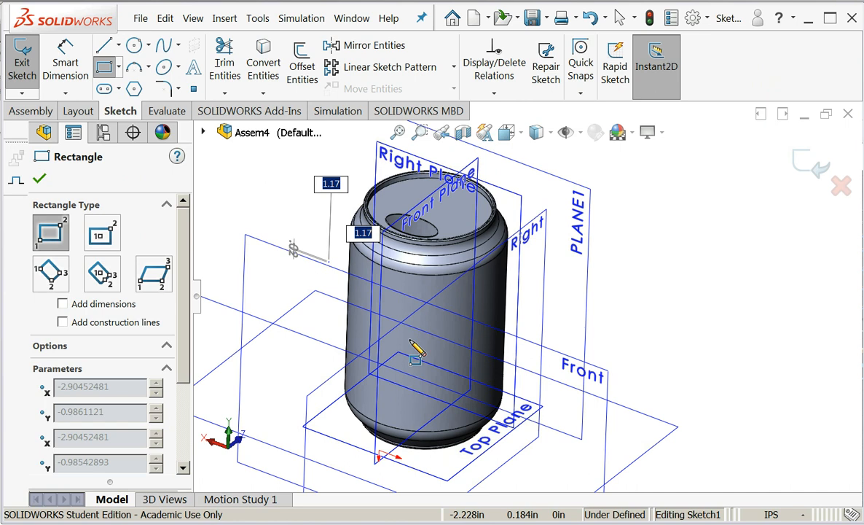
{"action": "left_click_drag", "start_coordinate": [412, 350], "coordinate": [463, 445]}
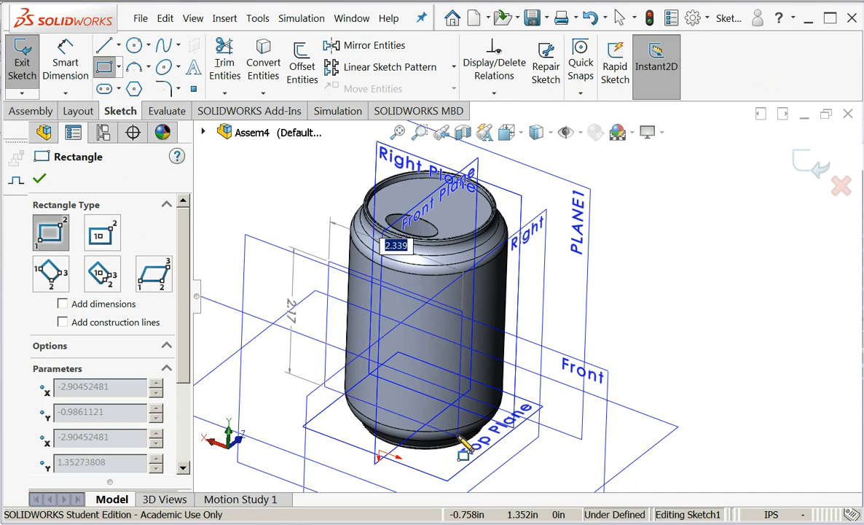
{"action": "left_click", "coordinate": [464, 444]}
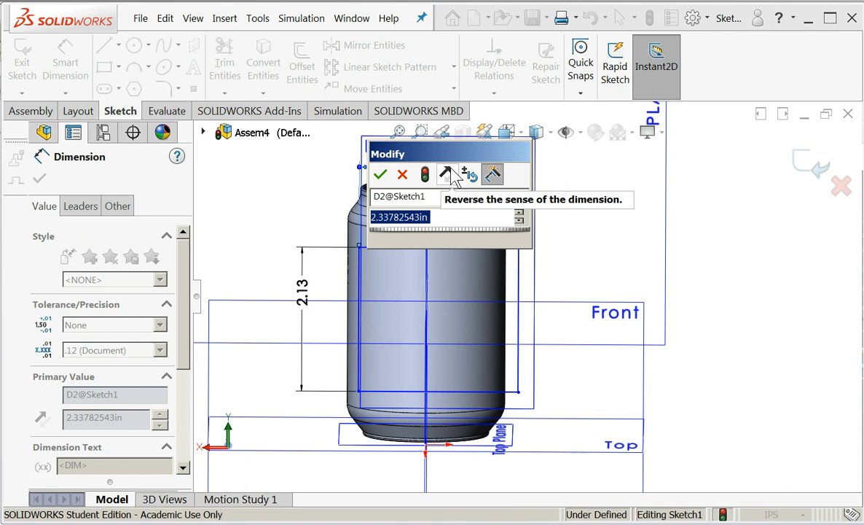
Dimension the rectangle: 2.13 height, 1.00 from the centreline, plus a 2.00 dimension
{"action": "left_click", "coordinate": [380, 174]}
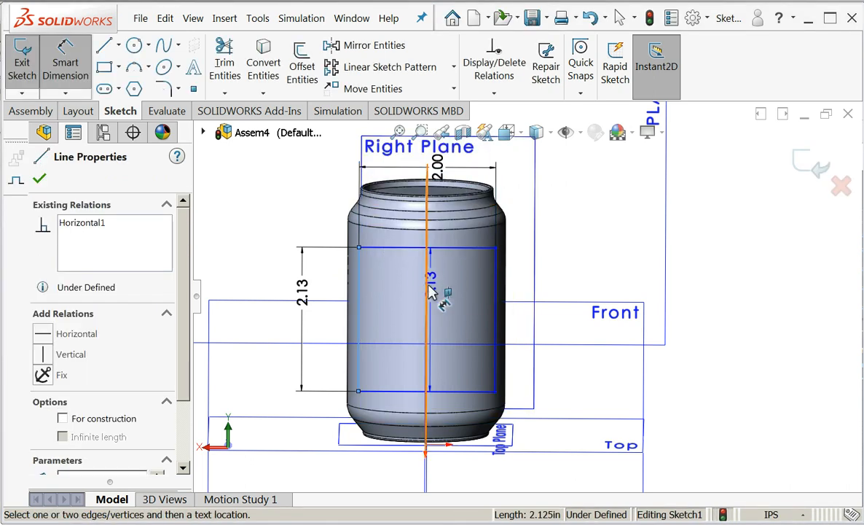
{"action": "left_click", "coordinate": [430, 277]}
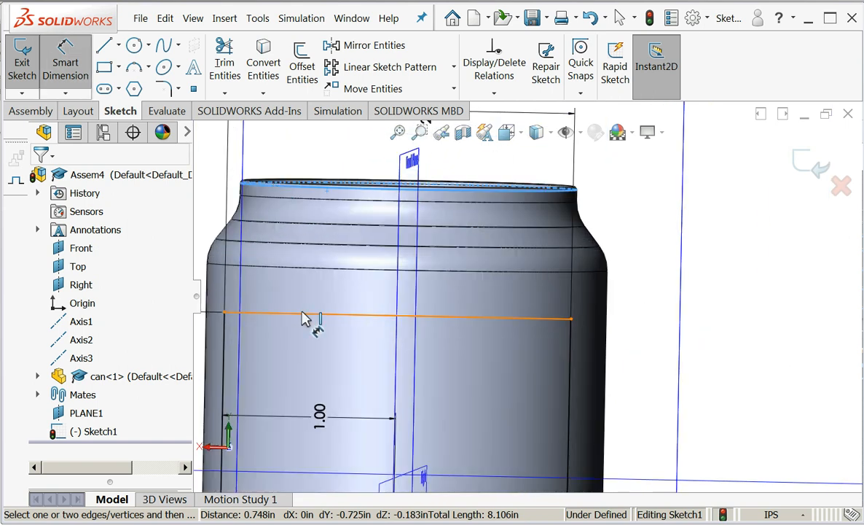
{"action": "left_click", "coordinate": [313, 317]}
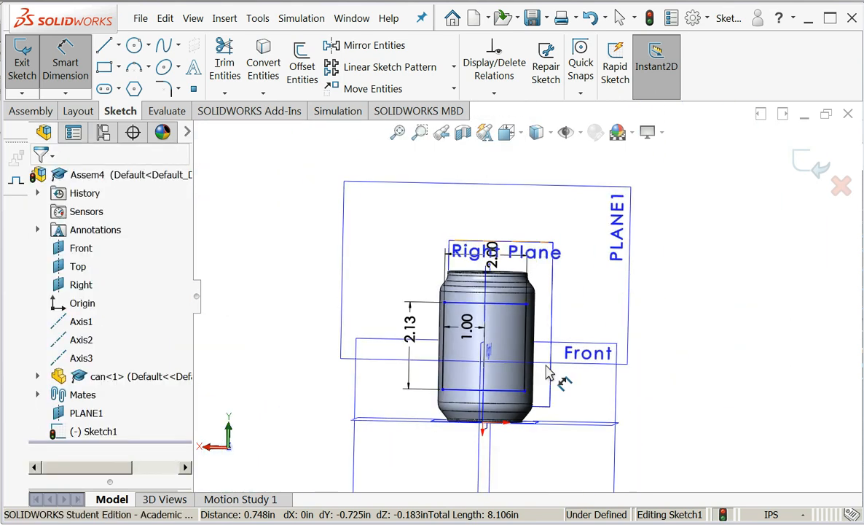
{"action": "mouse_move", "coordinate": [572, 387]}
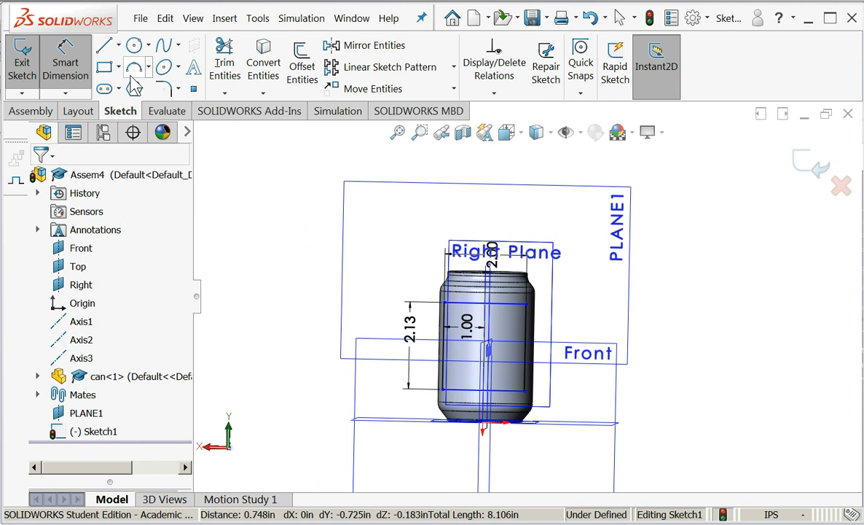
{"action": "left_click", "coordinate": [194, 19]}
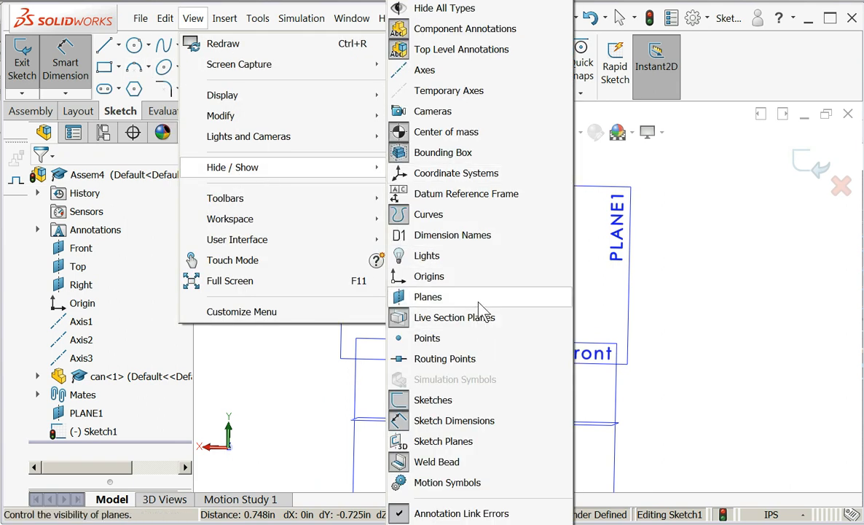
Hide the planes, dimension the rectangle .75 from the can's base, and exit the sketch
{"action": "left_click", "coordinate": [428, 296]}
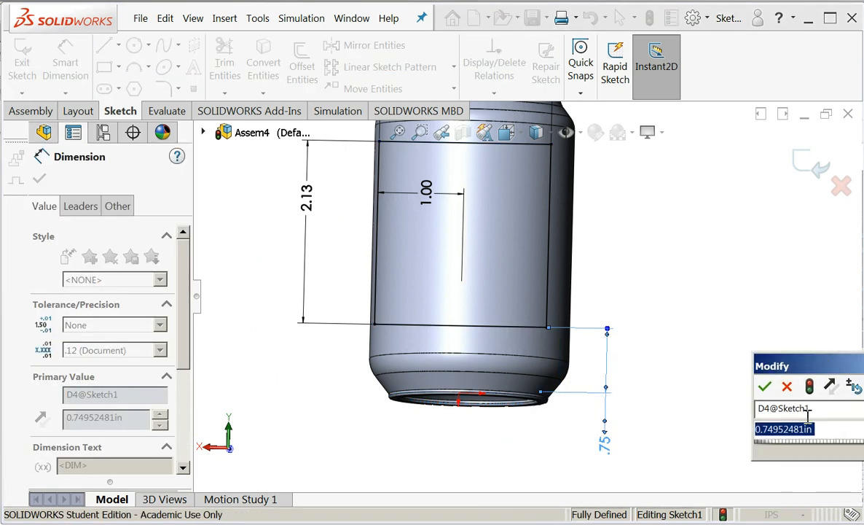
{"action": "type", "text": ".7"}
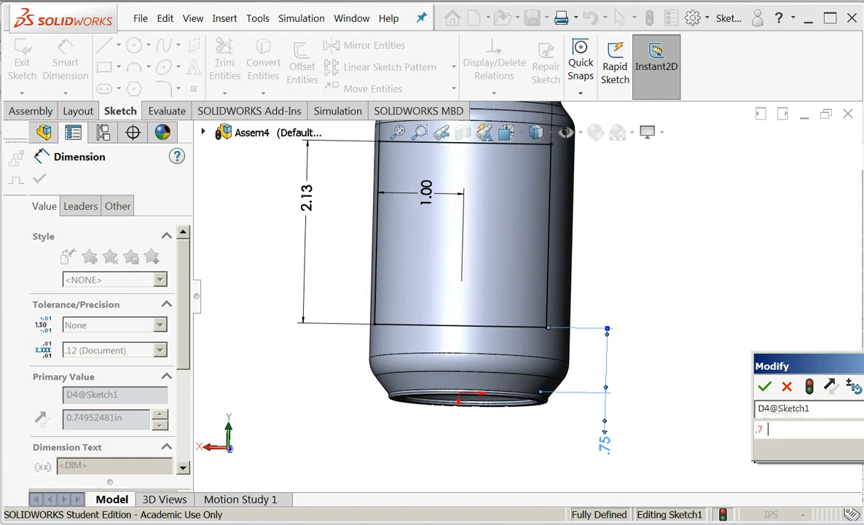
{"action": "left_click", "coordinate": [765, 386]}
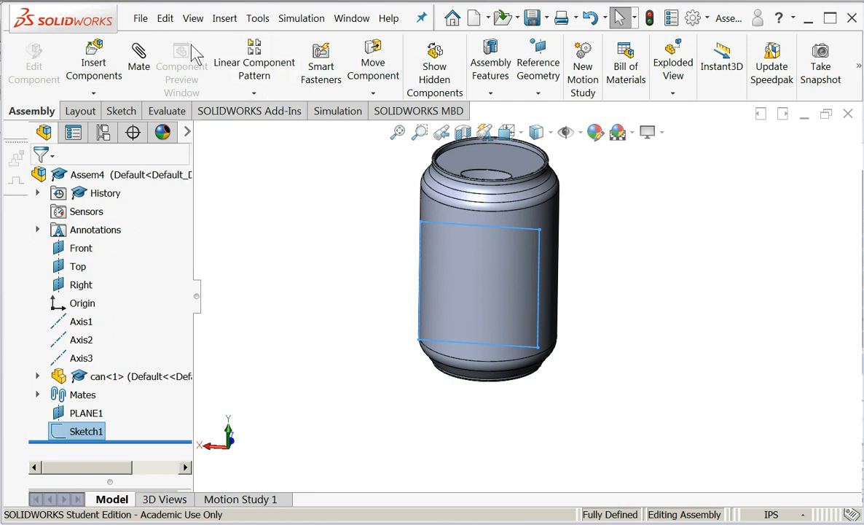
{"action": "left_click", "coordinate": [225, 17]}
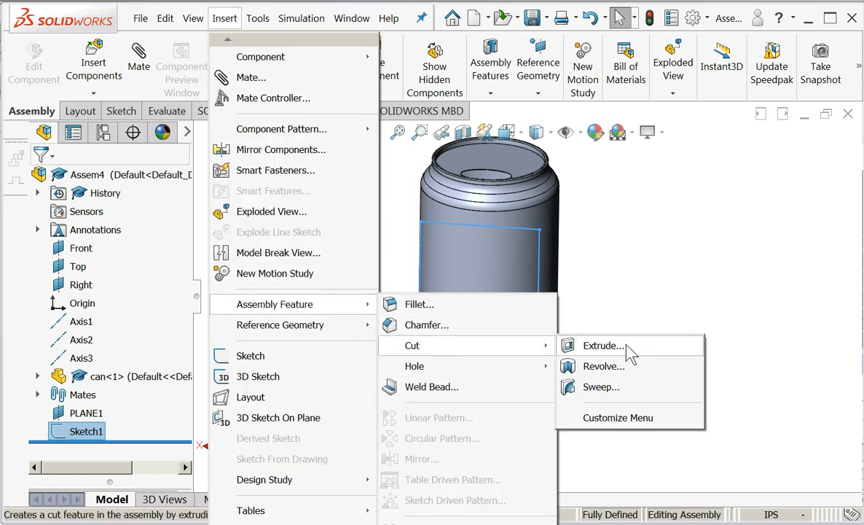
Extrude-cut the window through the can's side as an assembly feature, Blind 1.200 in
{"action": "left_click", "coordinate": [603, 345]}
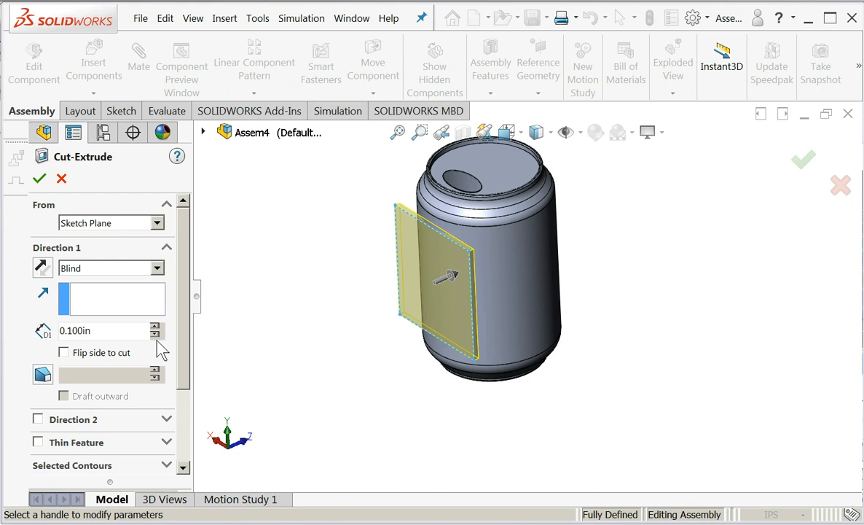
{"action": "left_click", "coordinate": [156, 326]}
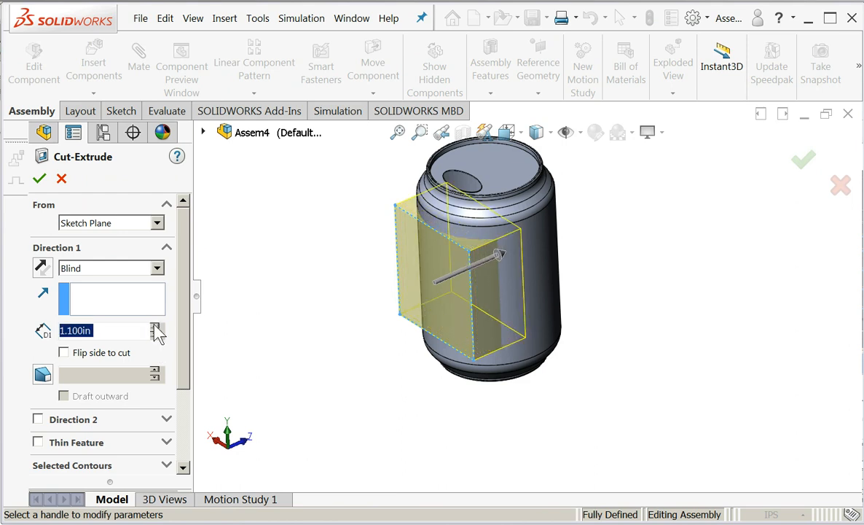
{"action": "left_click", "coordinate": [156, 325]}
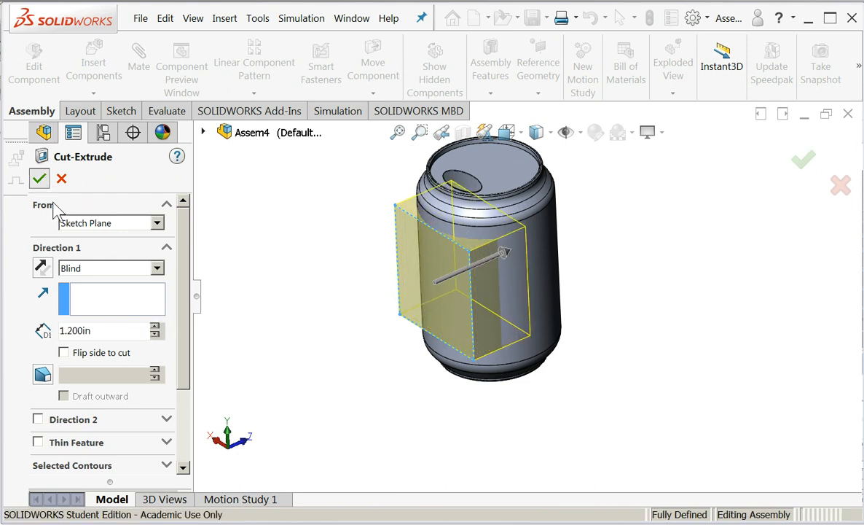
{"action": "left_click", "coordinate": [40, 178]}
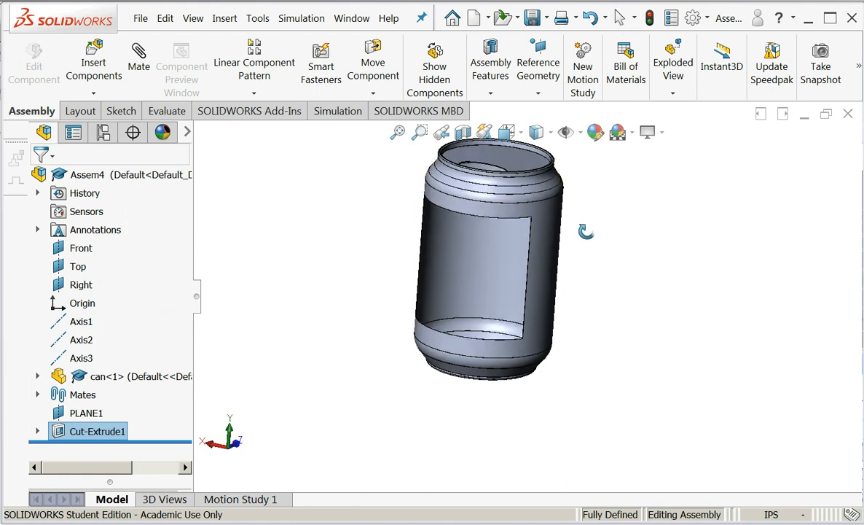
{"action": "mouse_move", "coordinate": [525, 245]}
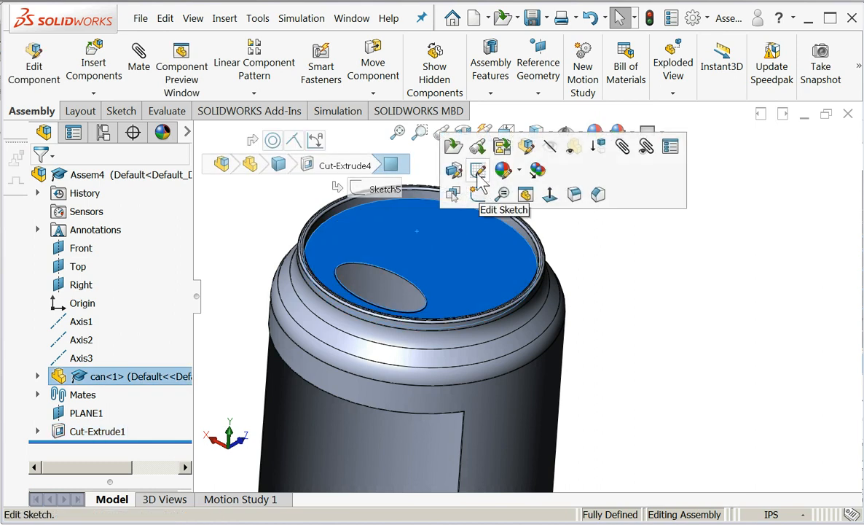
Sketch the top face's converted outline and cut-extrude it at assembly level as Cut-Extrude2
{"action": "left_click", "coordinate": [478, 169]}
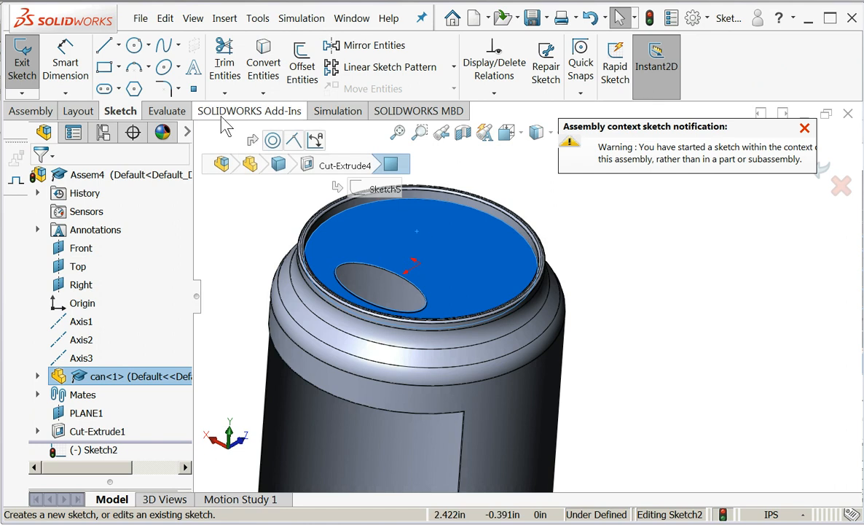
{"action": "left_click", "coordinate": [133, 45]}
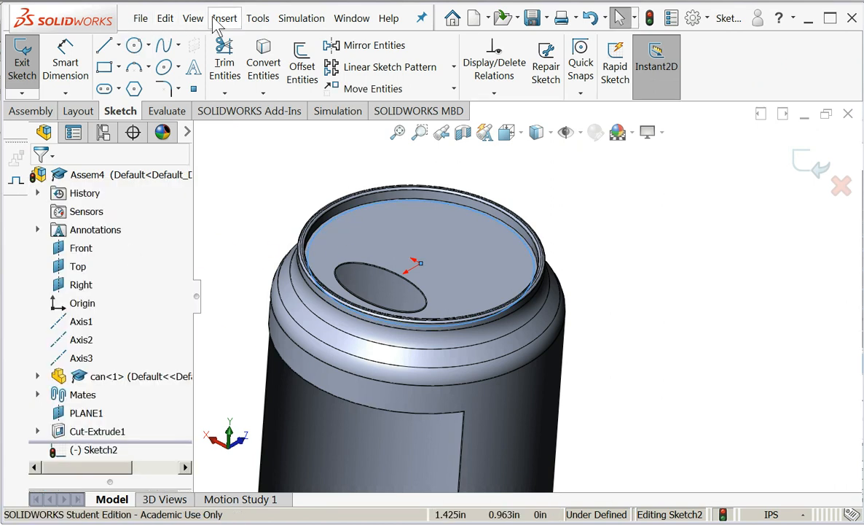
{"action": "left_click", "coordinate": [224, 18]}
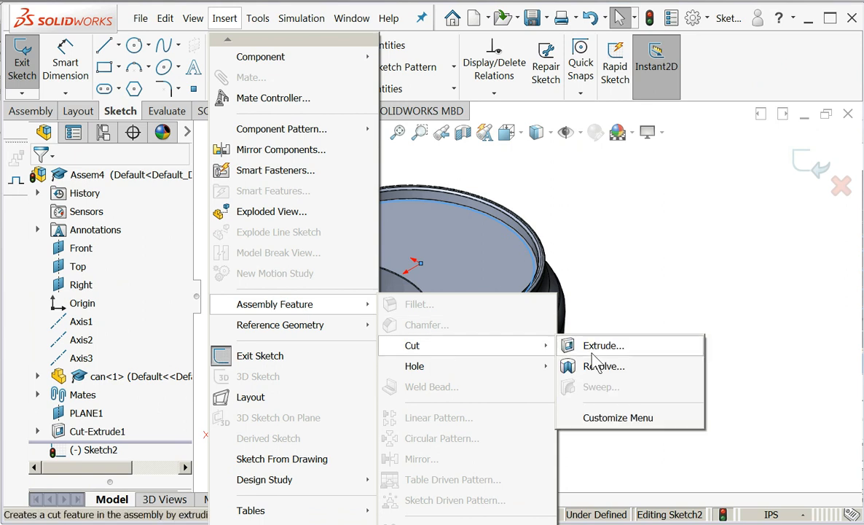
{"action": "left_click", "coordinate": [602, 345]}
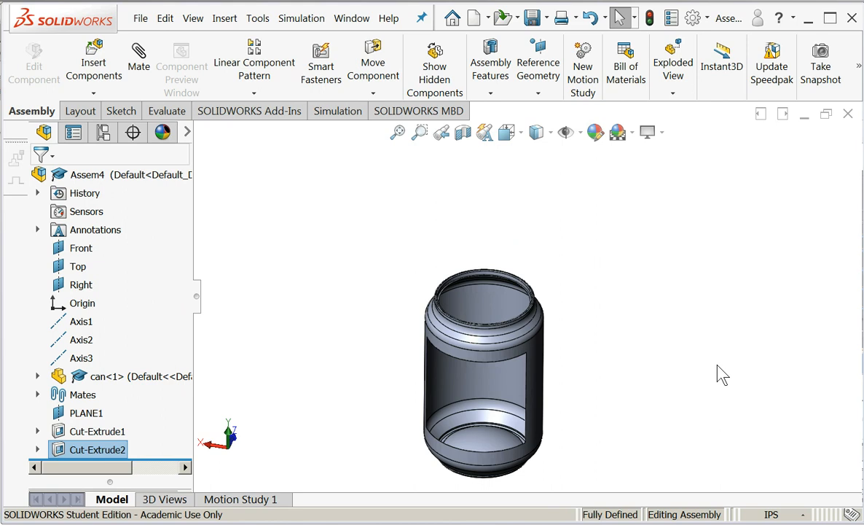
{"action": "left_click", "coordinate": [117, 376]}
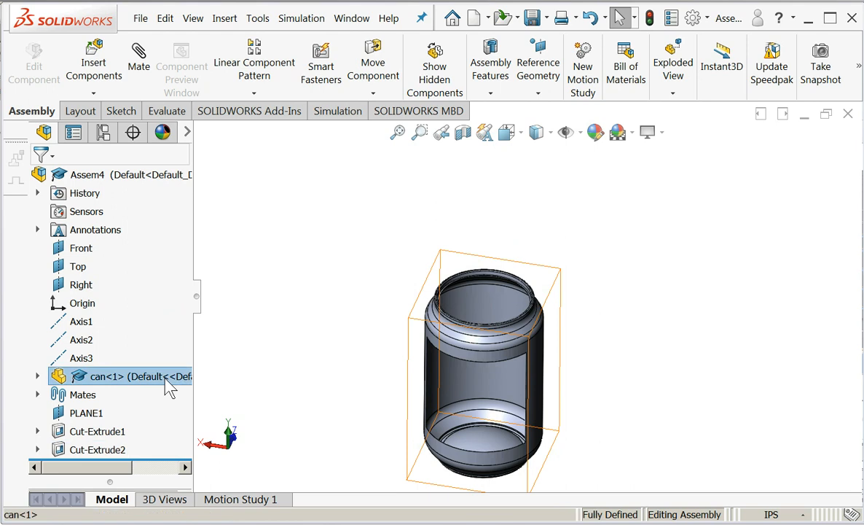
{"action": "right_click", "coordinate": [110, 376]}
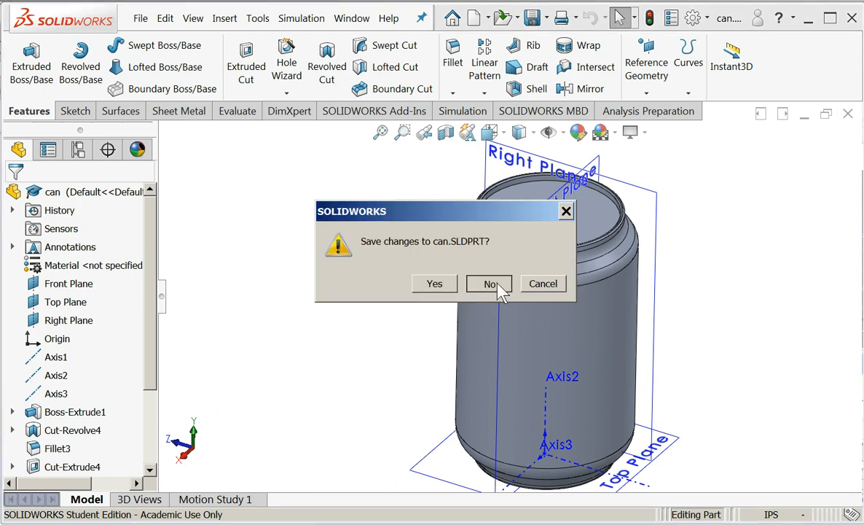
{"action": "left_click", "coordinate": [490, 284]}
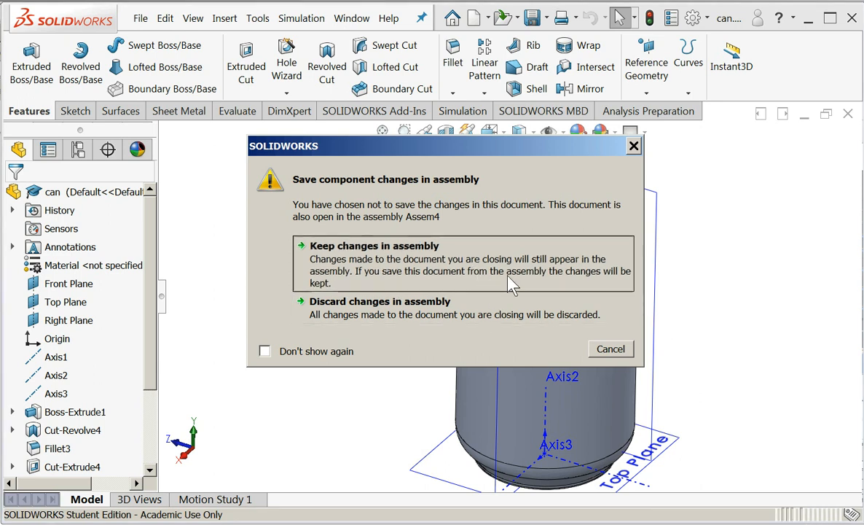
{"action": "left_click", "coordinate": [374, 245]}
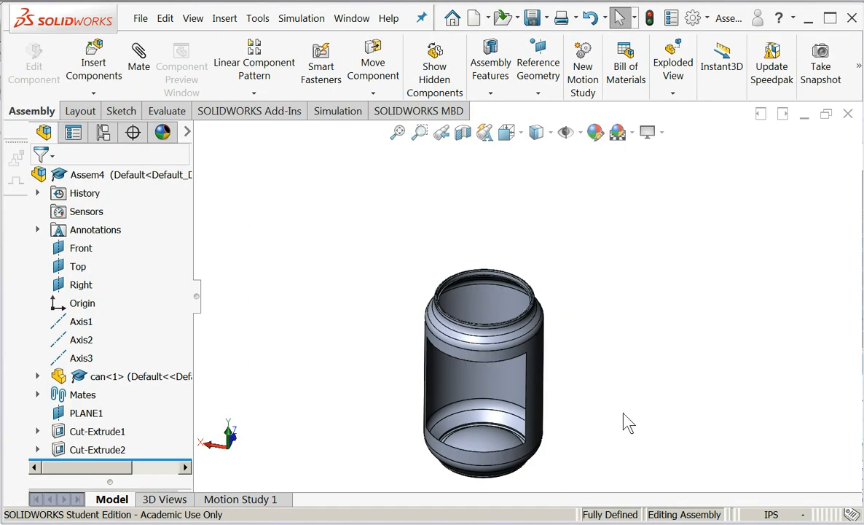
{"action": "mouse_move", "coordinate": [626, 470]}
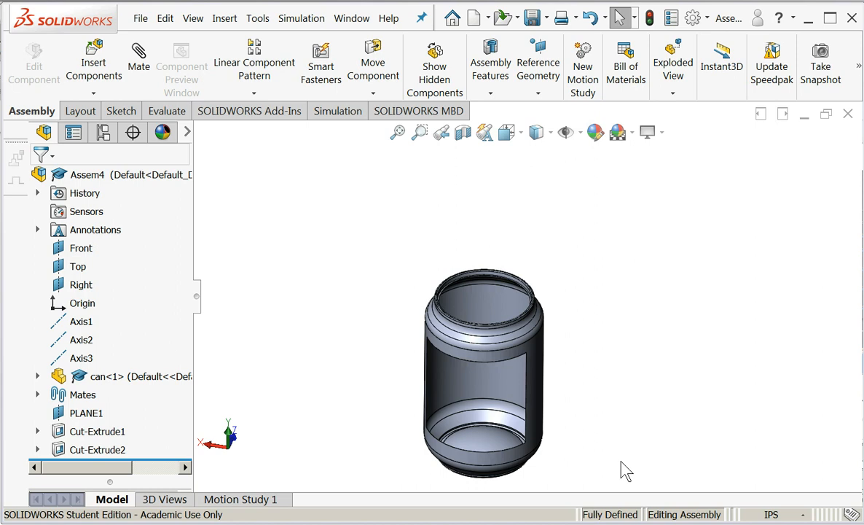
{"action": "mouse_move", "coordinate": [325, 363]}
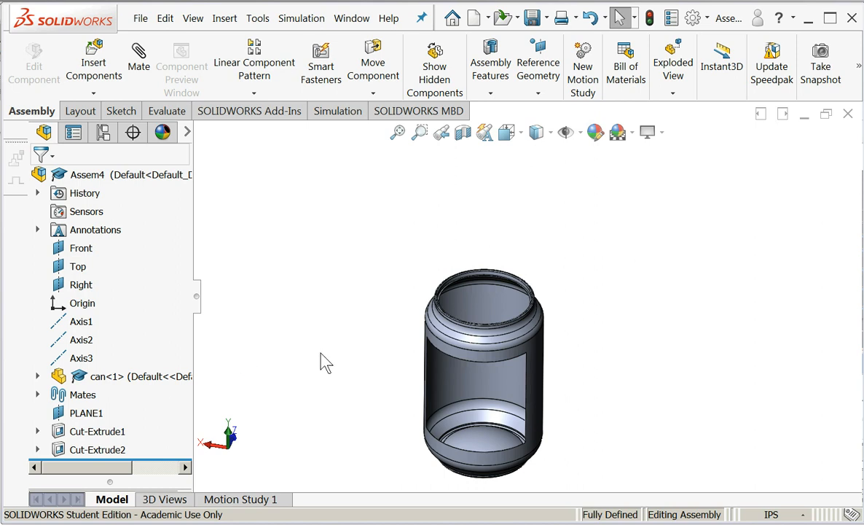